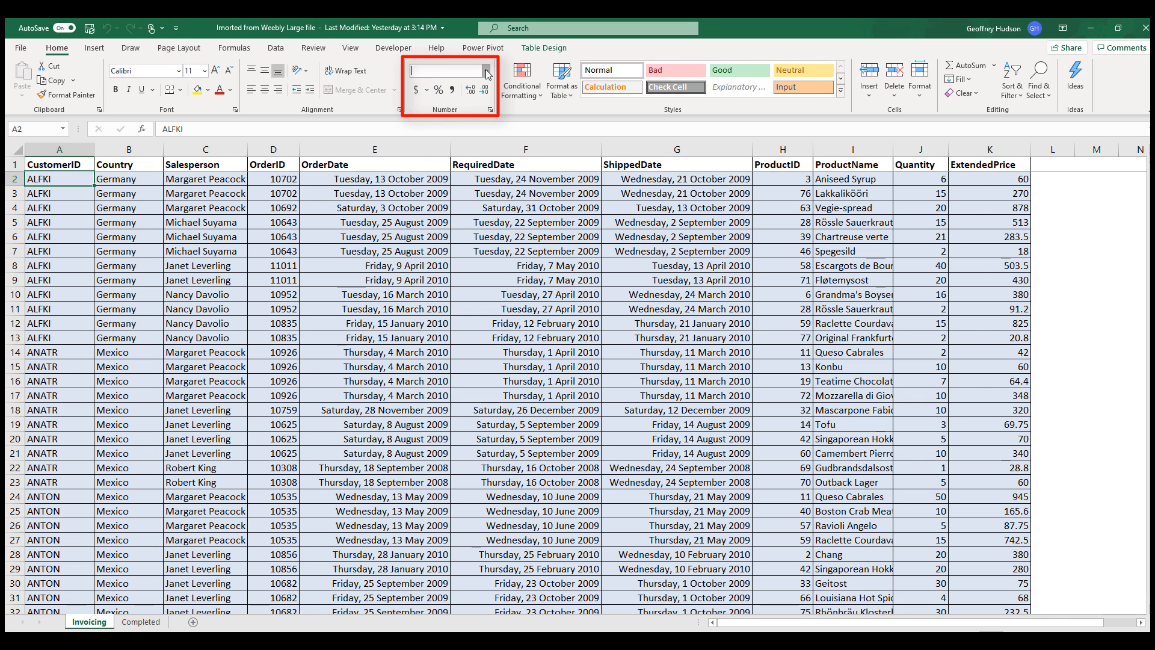
- Apply Text format to columns A, B, C and I (CustomerID, Country, Salesperson, ProductName)
click(485, 70)
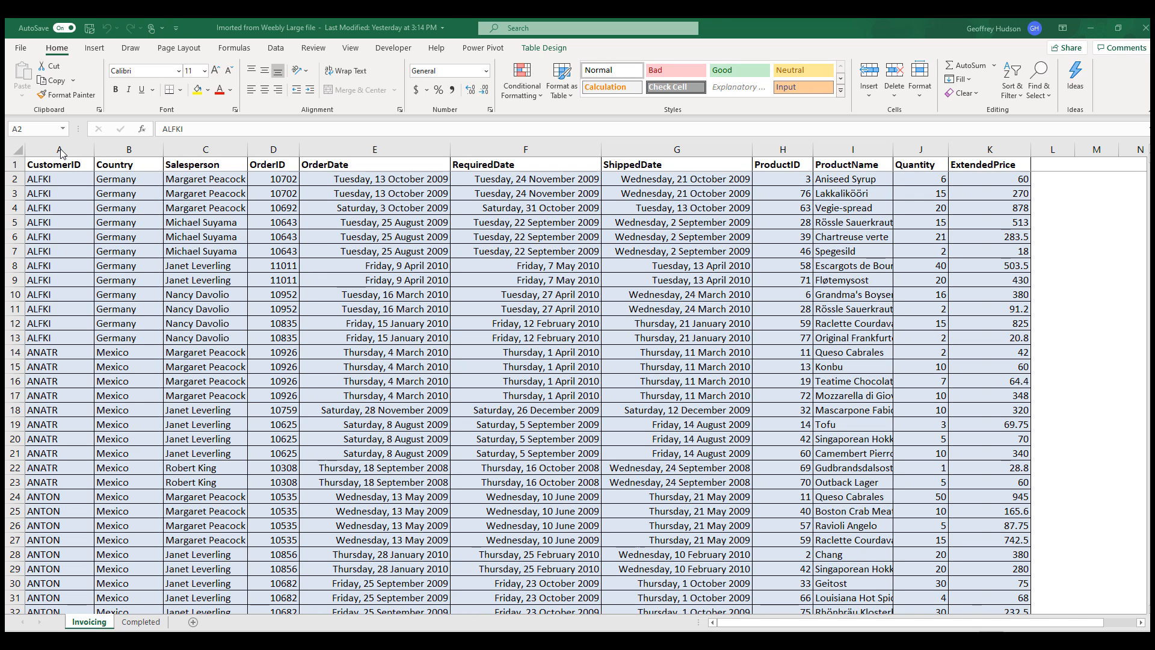
click(59, 164)
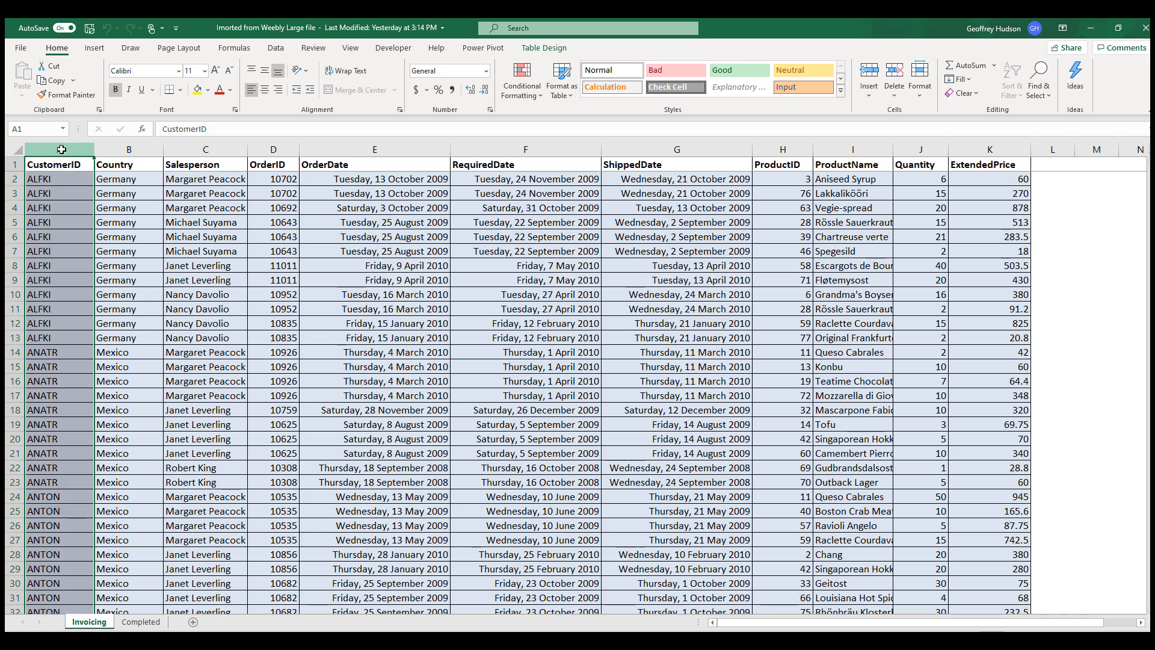
click(128, 163)
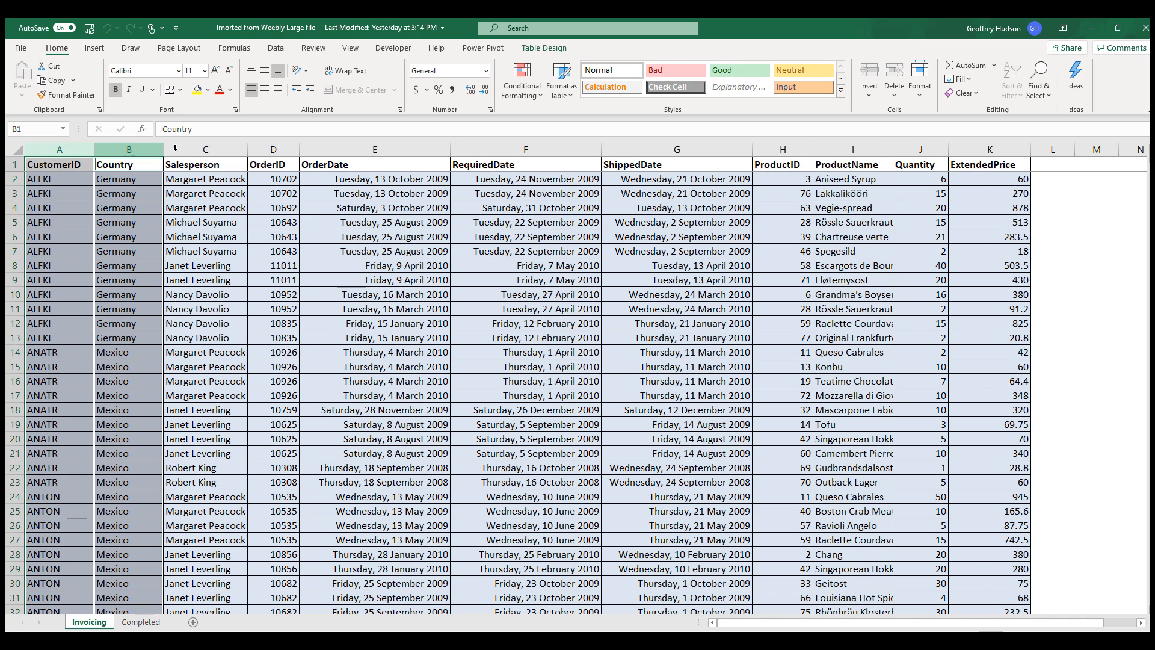
click(206, 163)
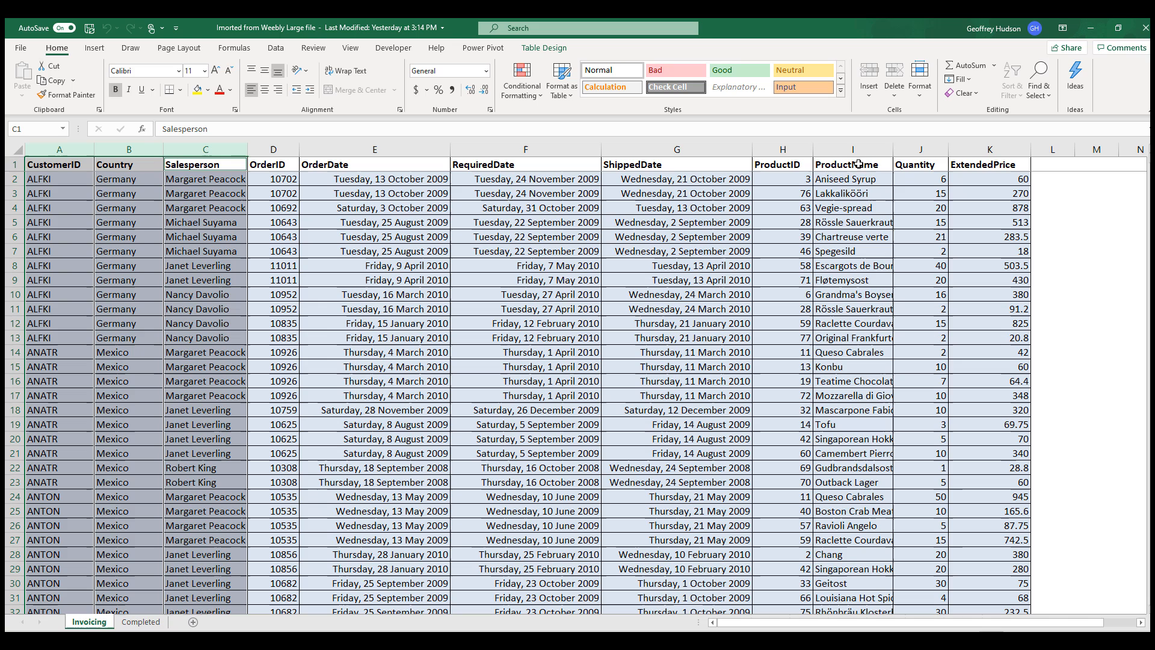
click(852, 164)
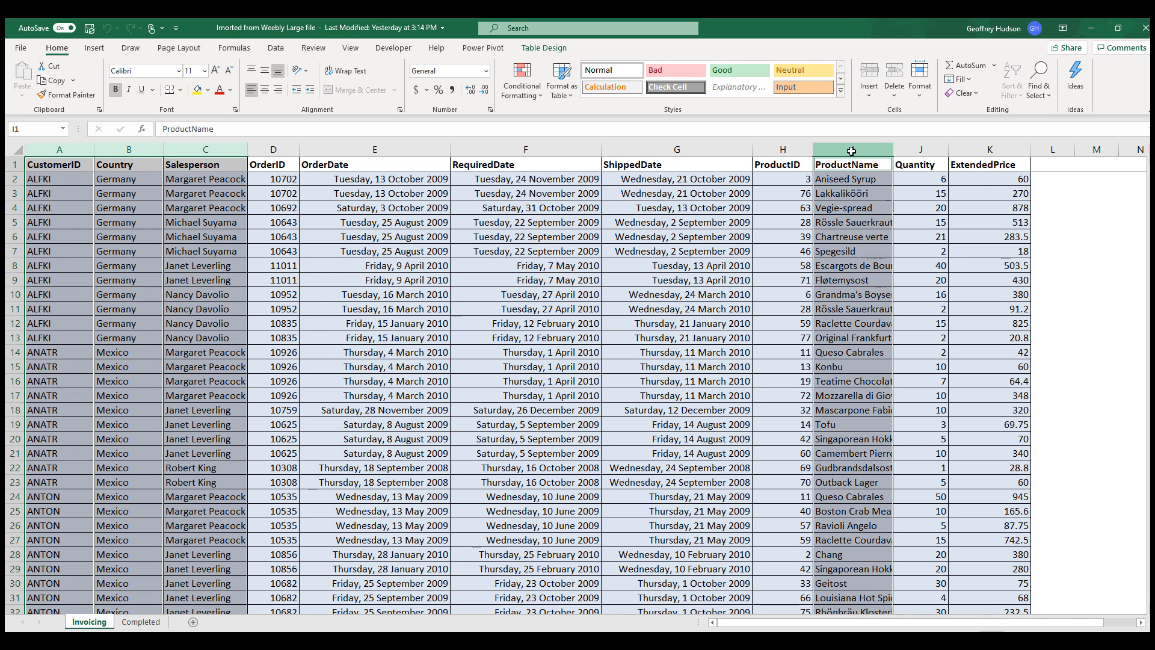
mouse_move(565, 52)
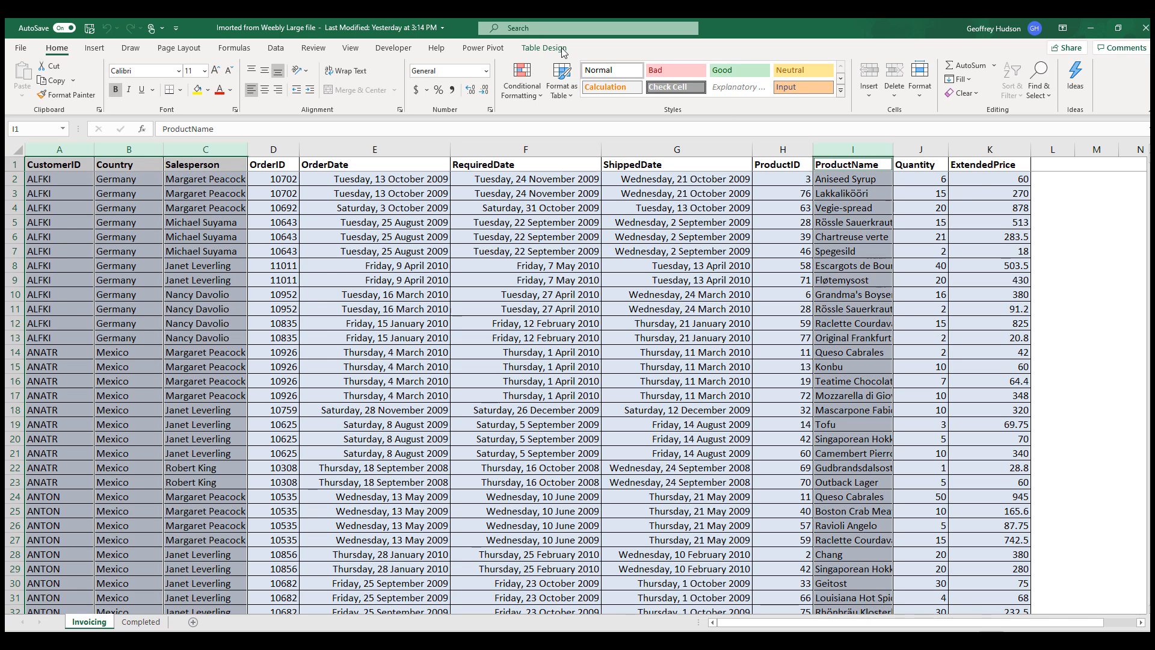
click(481, 71)
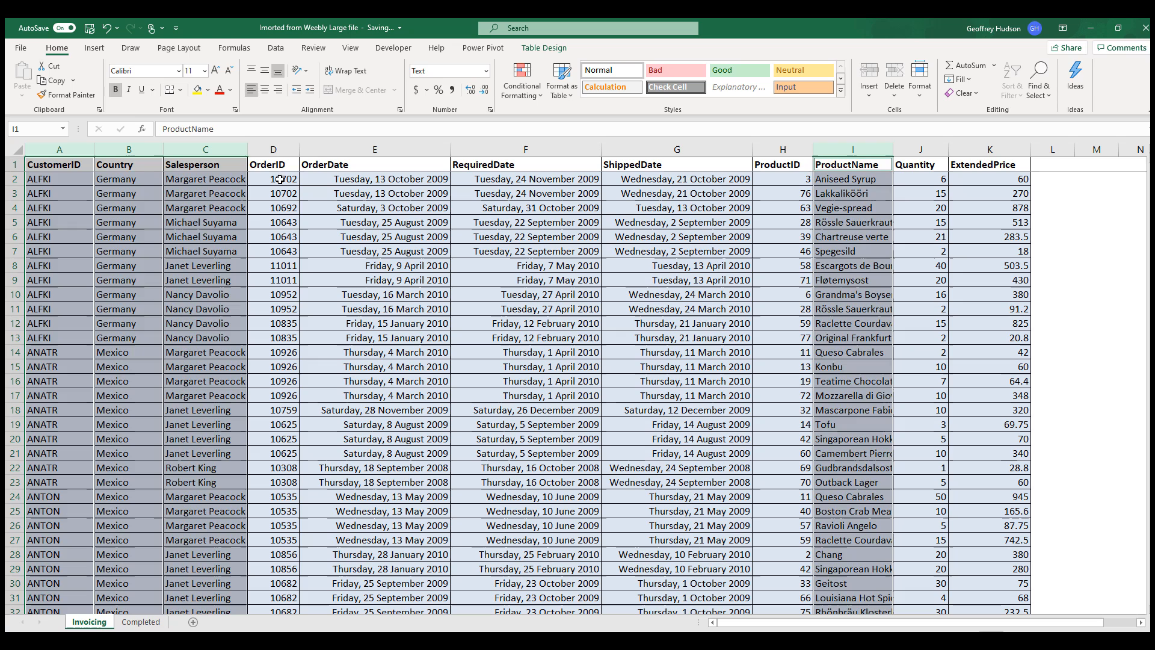
click(272, 178)
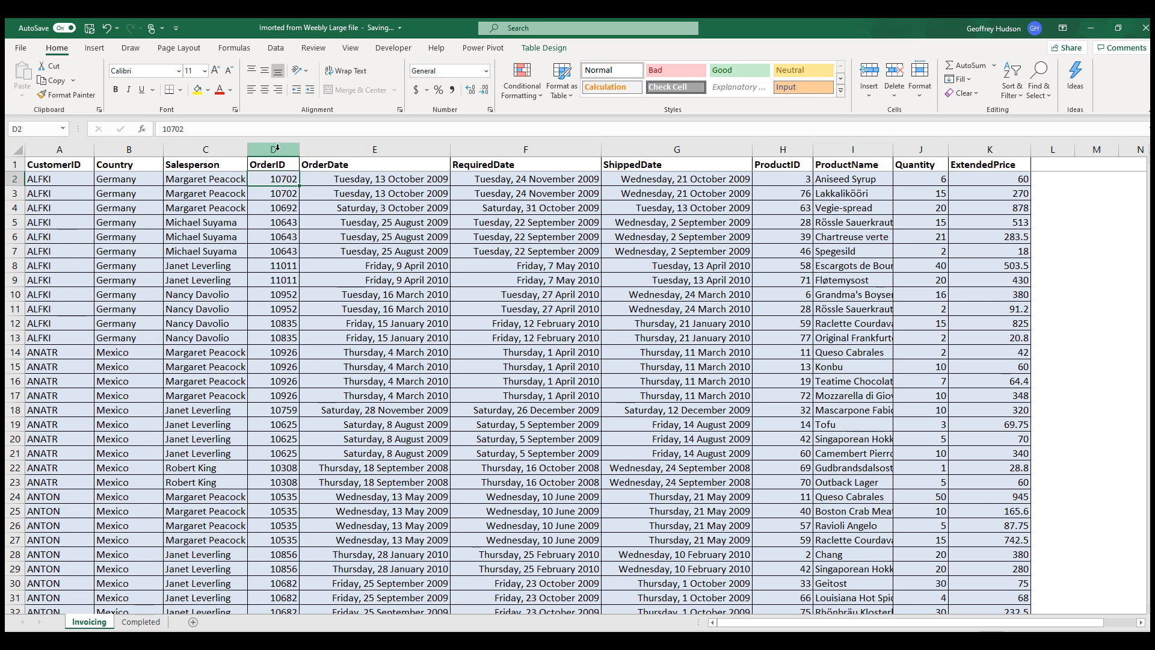
- Apply Number format to columns D, H and J (OrderID, ProductID, Quantity)
click(273, 149)
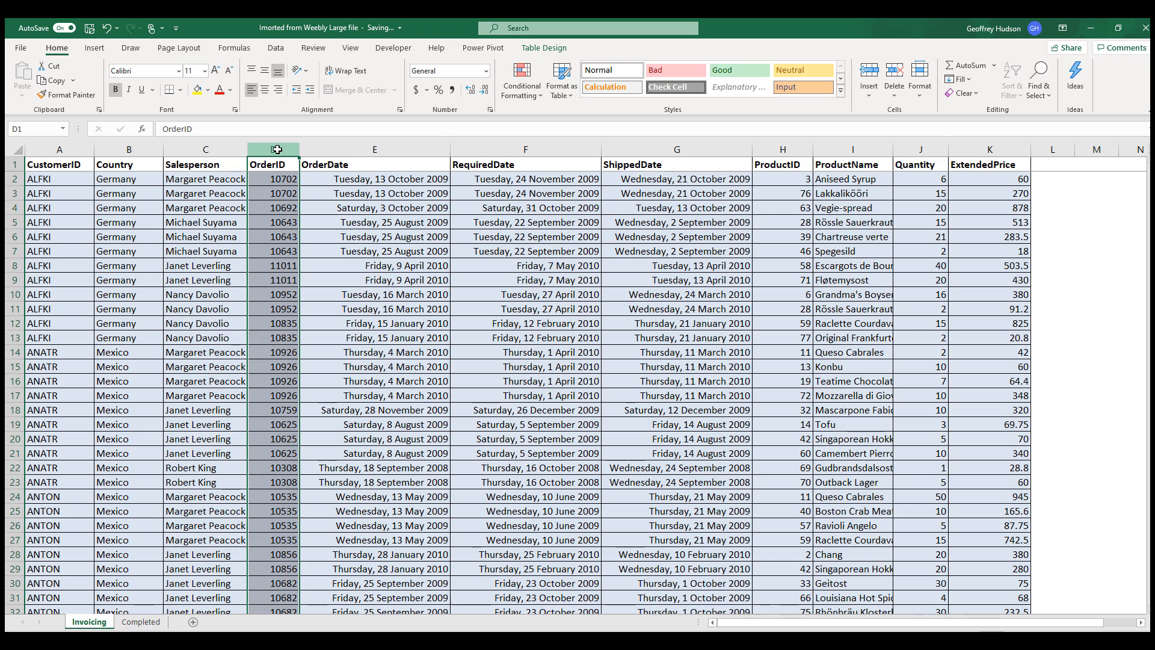
mouse_move(676, 140)
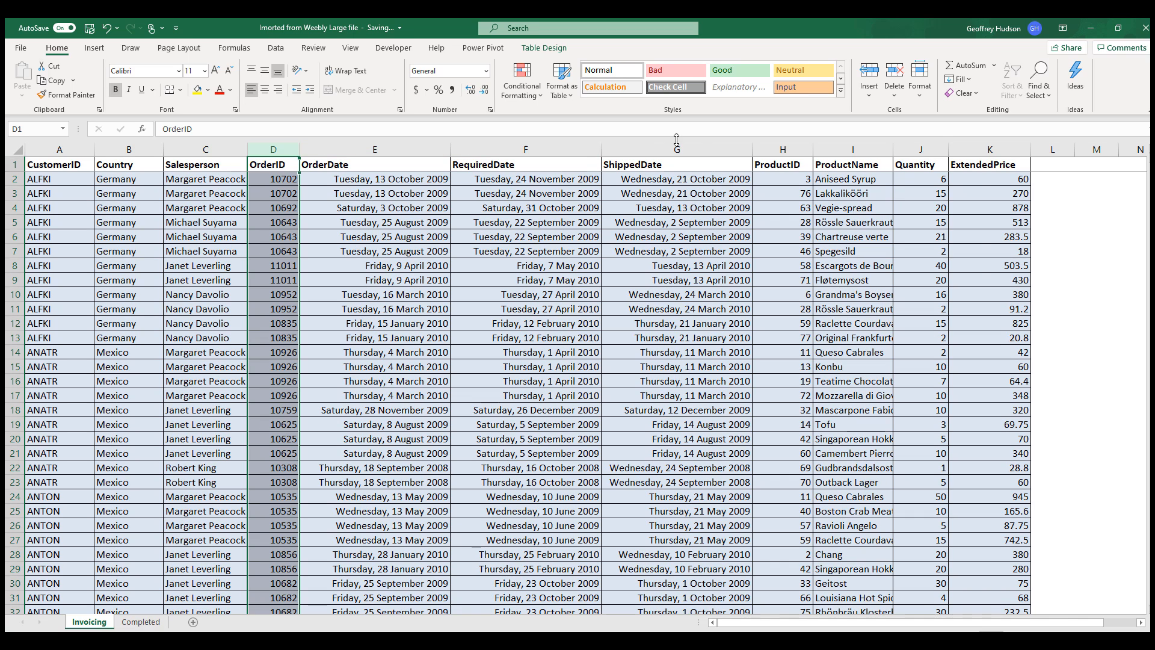
click(782, 164)
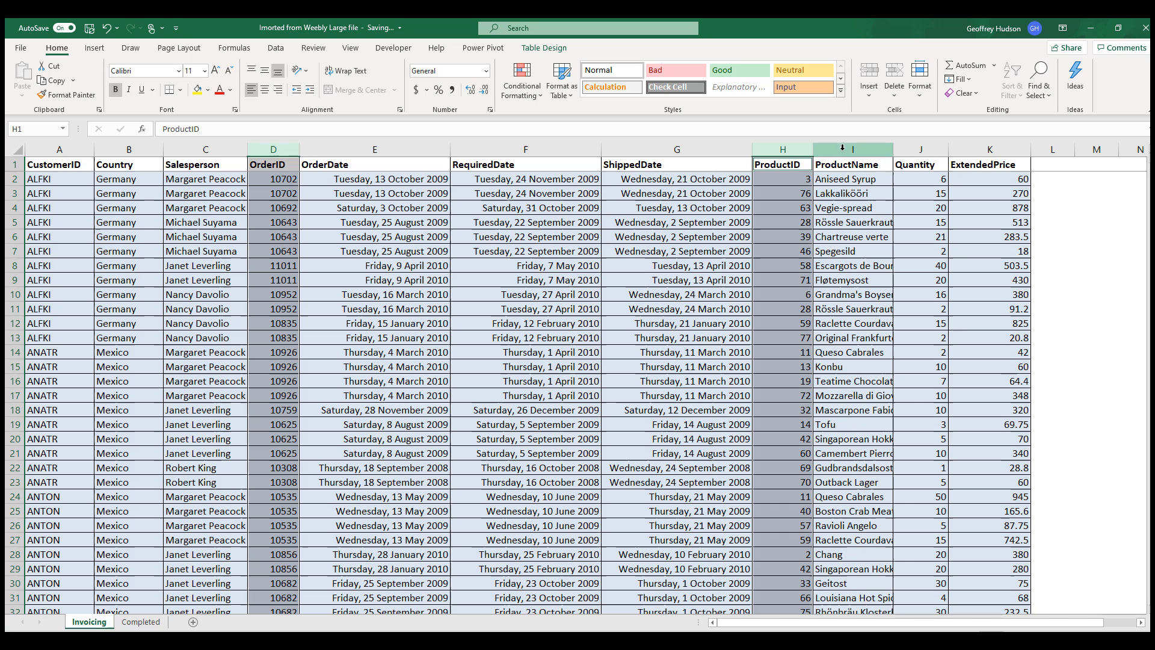
click(918, 163)
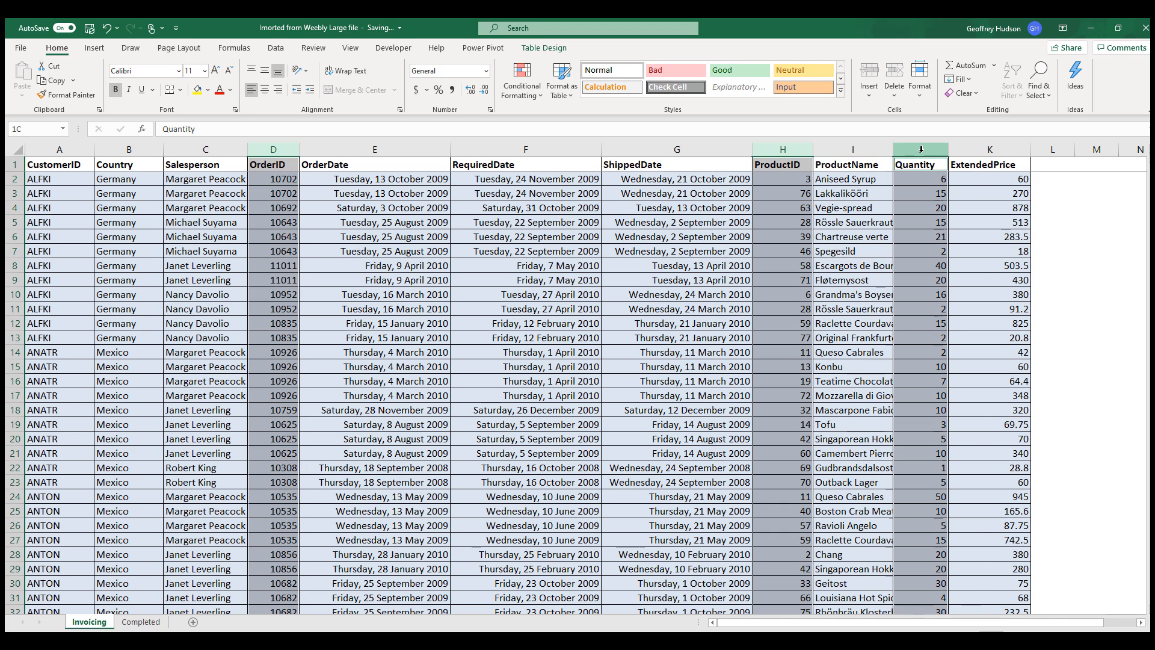
click(918, 163)
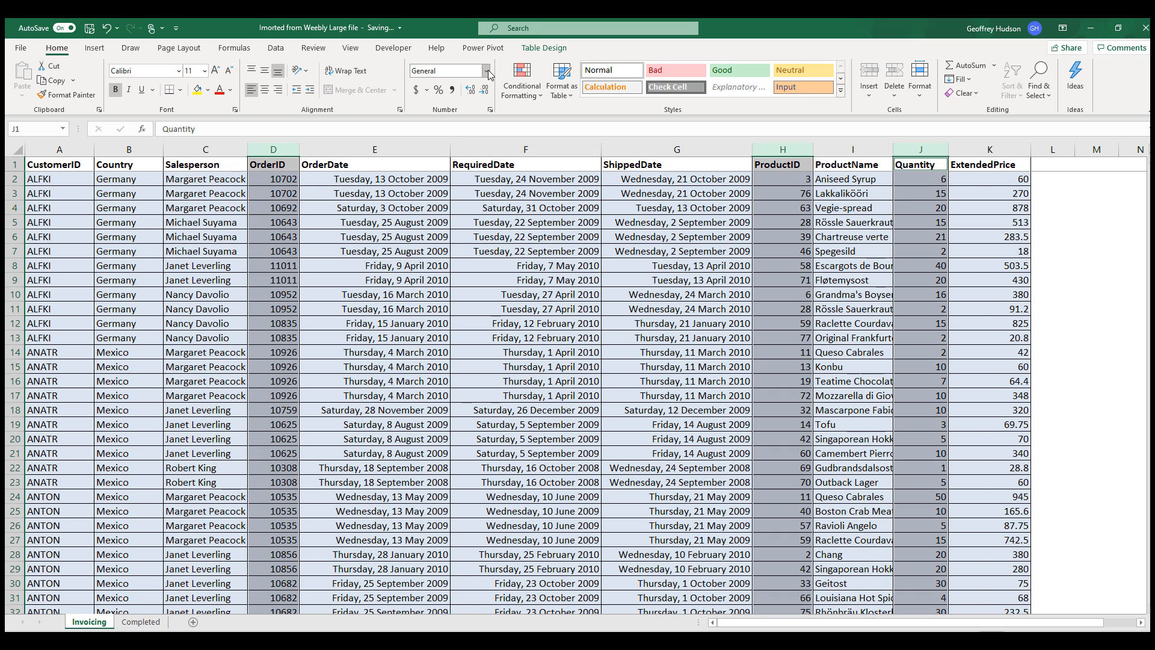
click(488, 71)
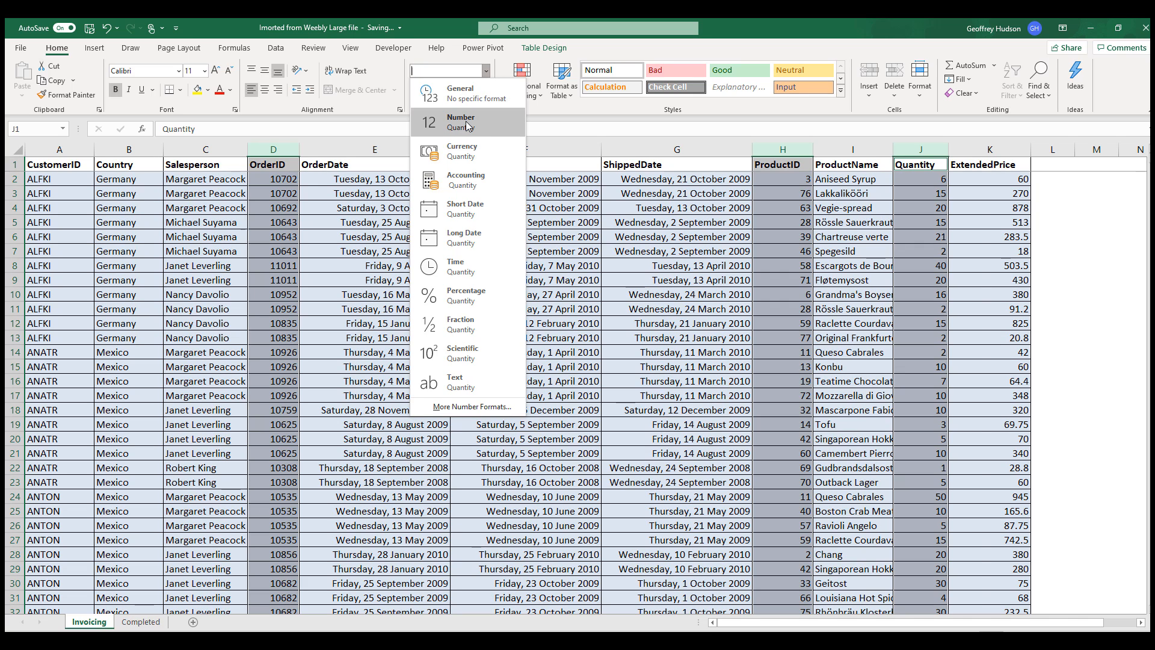
click(460, 121)
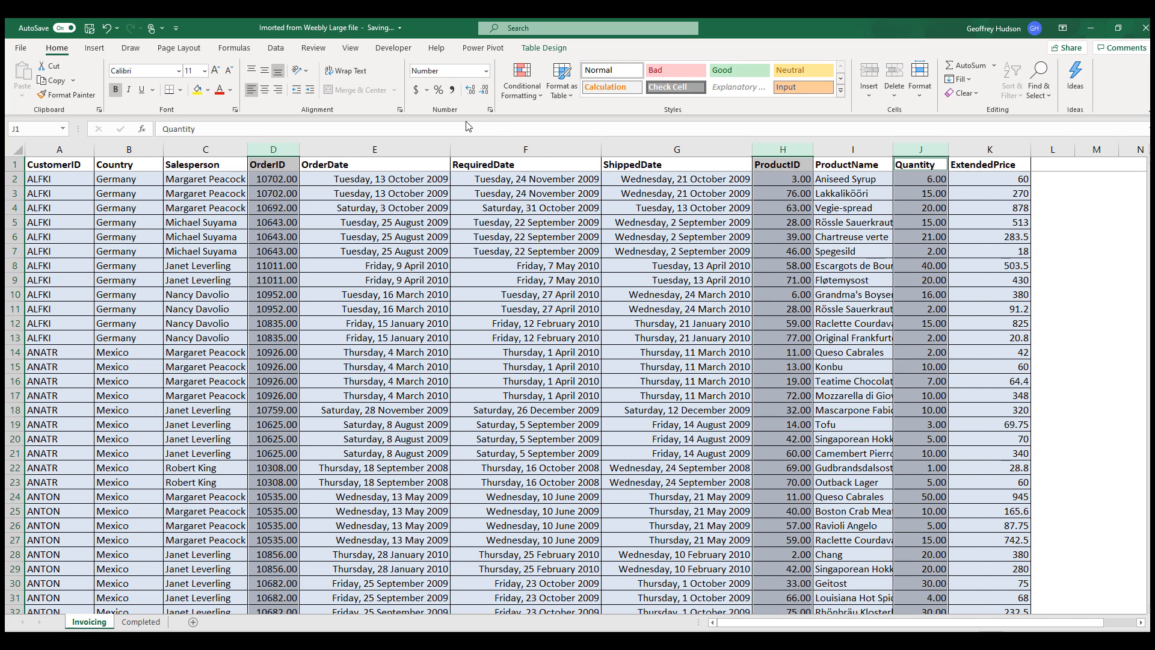
mouse_move(279, 304)
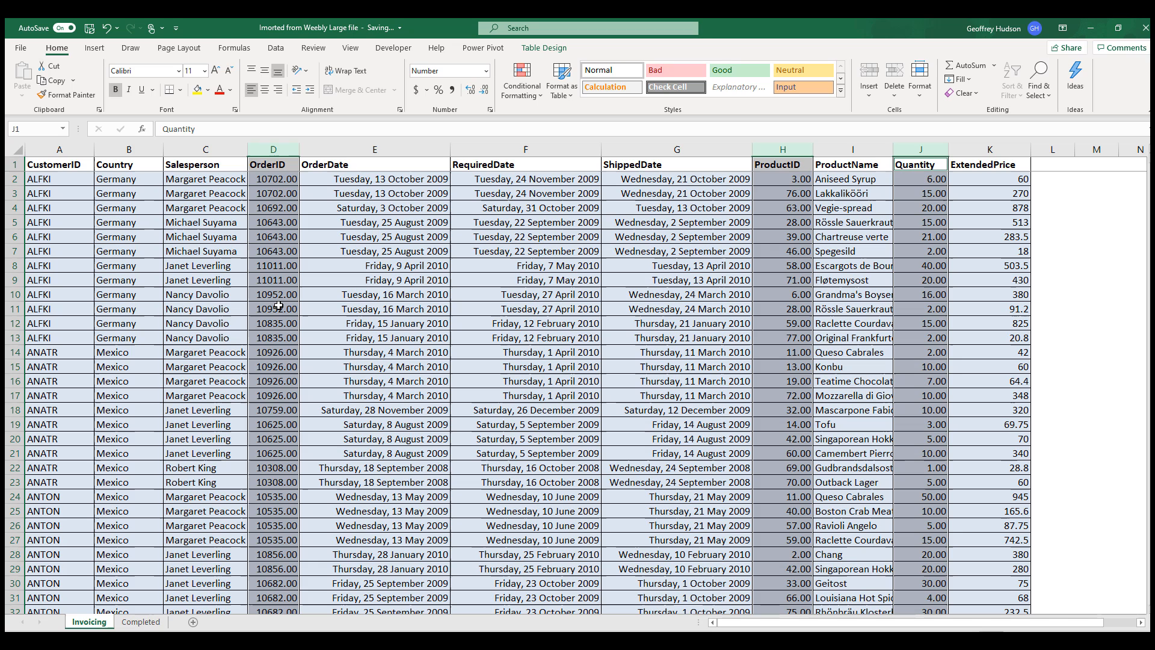
- Set Decimal places to 0 for OrderID, ProductID and Quantity in Format Cells
right_click(276, 305)
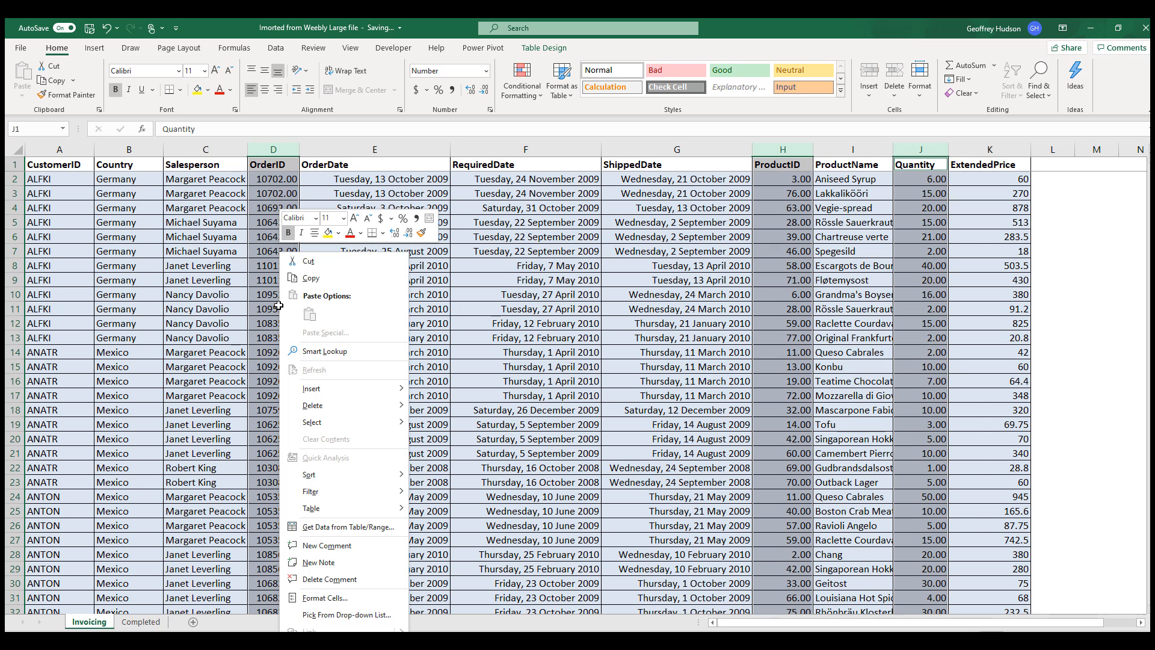
mouse_move(343, 597)
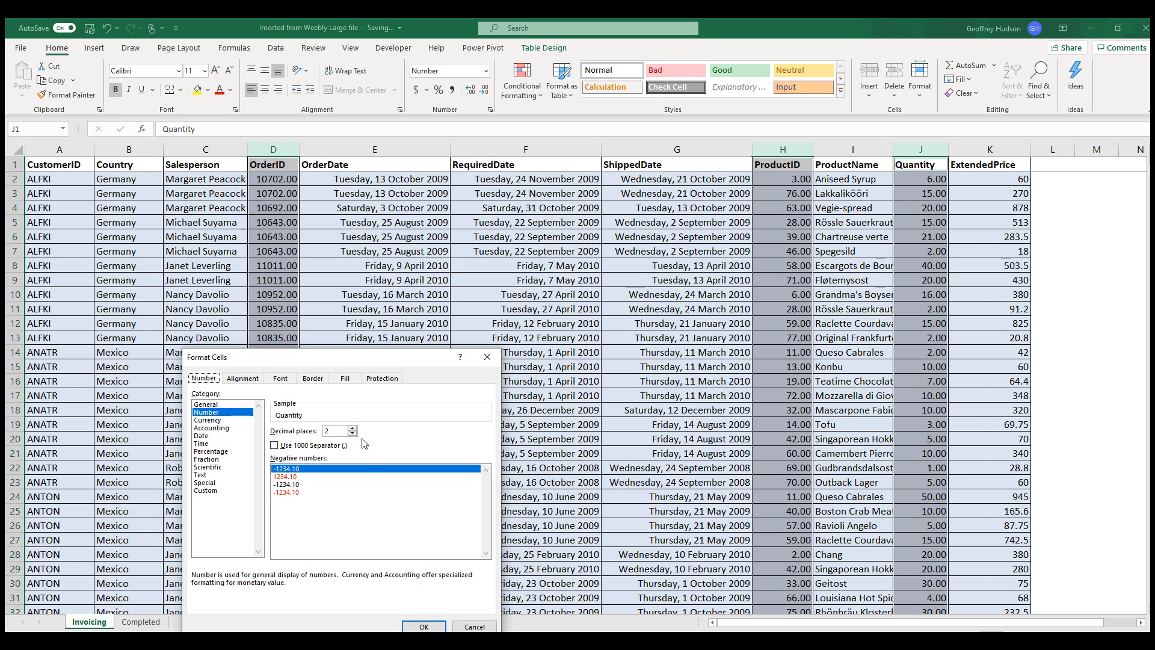
click(350, 433)
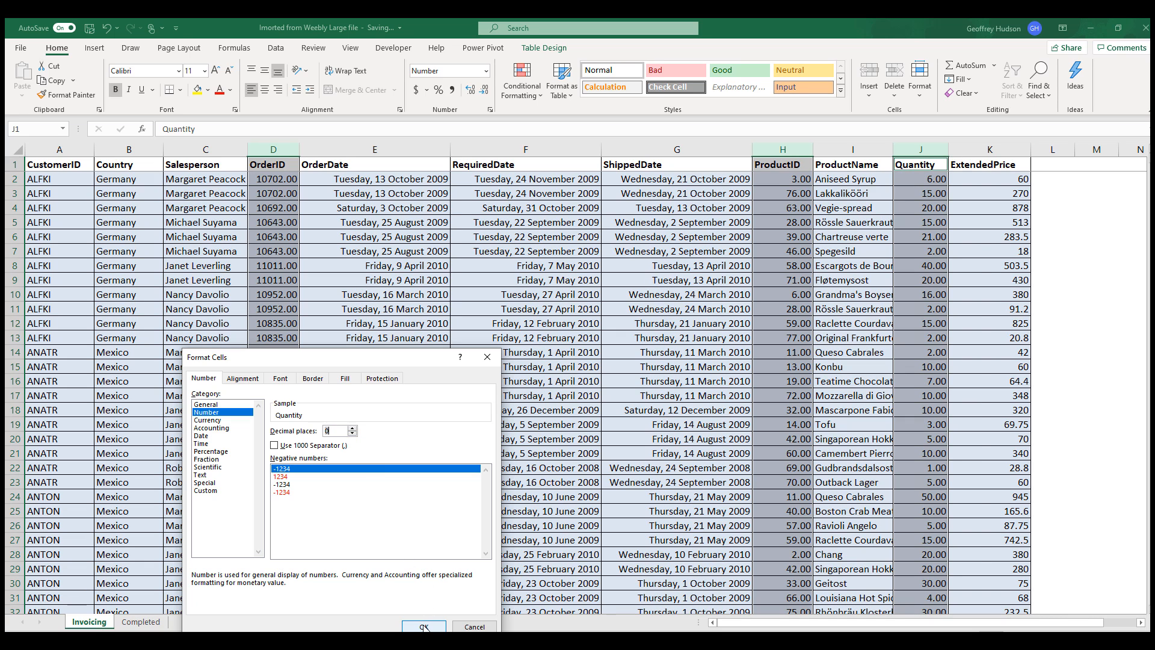
click(423, 626)
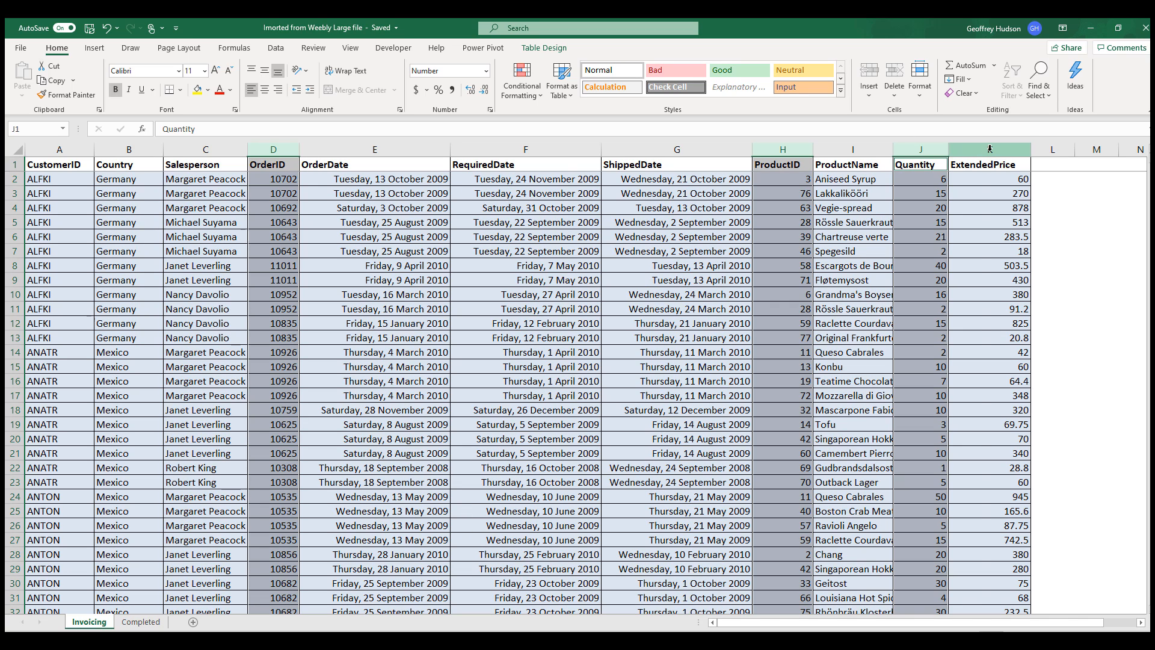
- Apply Accounting format to column K (ExtendedPrice)
click(989, 149)
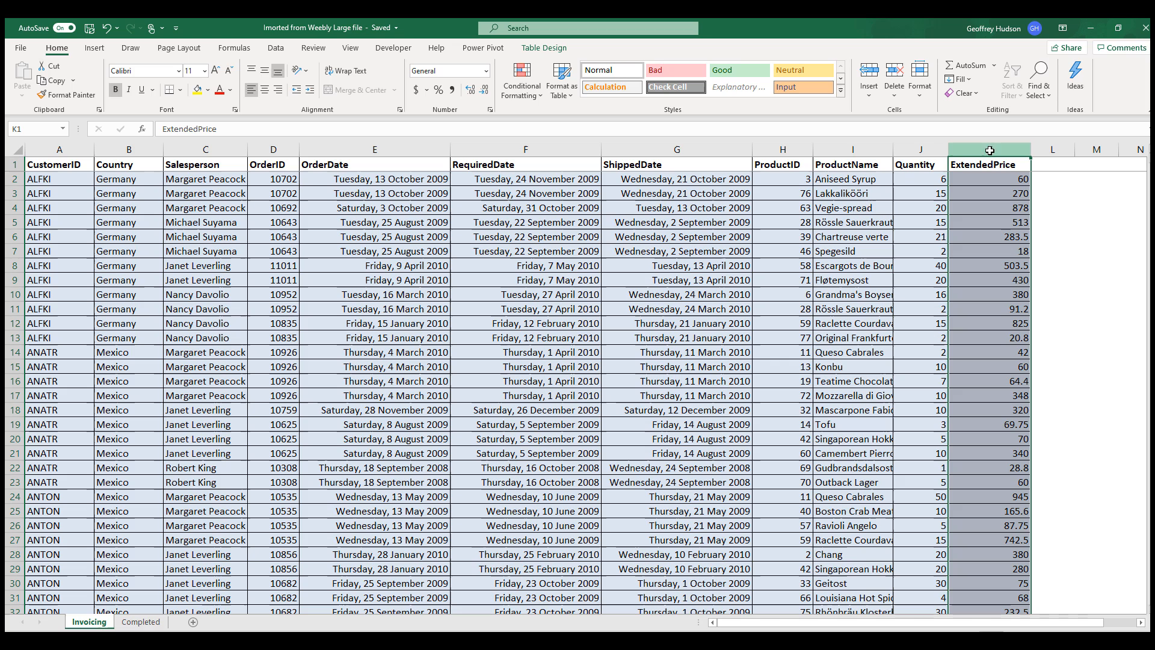
click(446, 70)
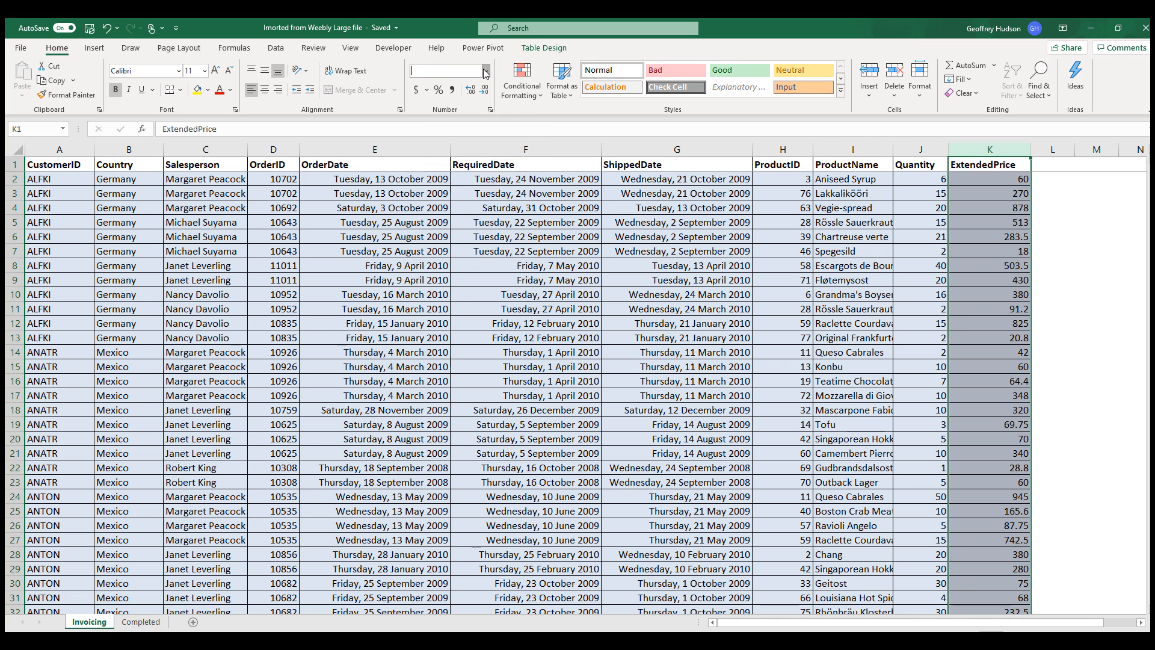
click(482, 70)
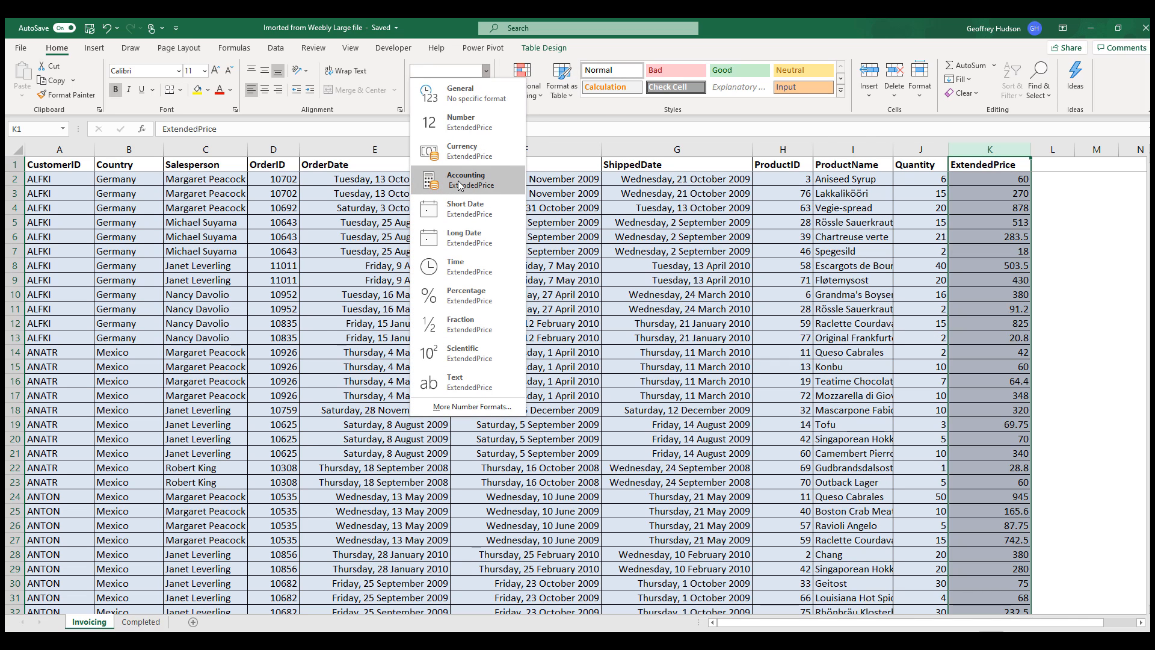
click(471, 180)
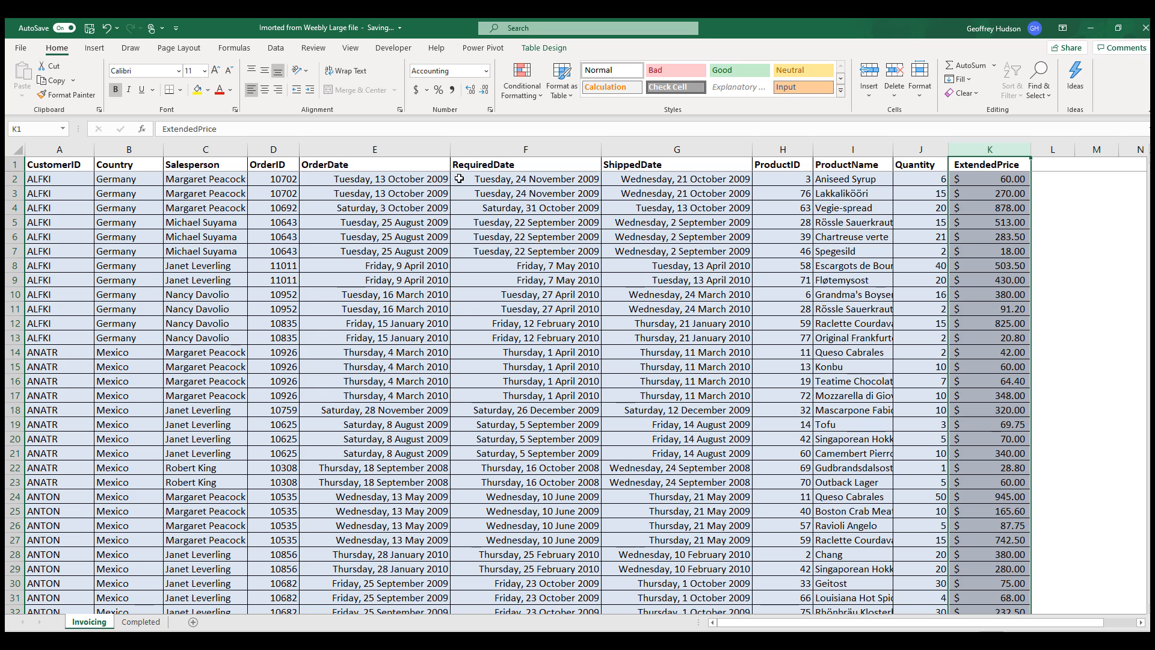
mouse_move(374, 149)
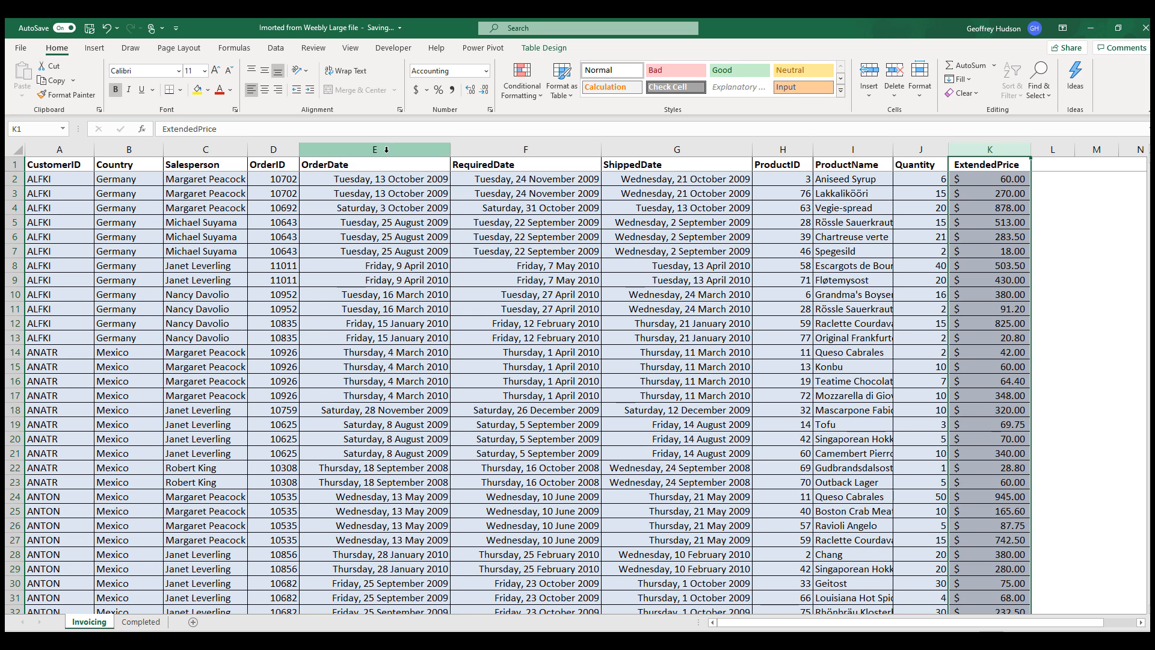
- Apply Short Date format to columns E through G (OrderDate, RequiredDate, ShippedDate)
click(375, 149)
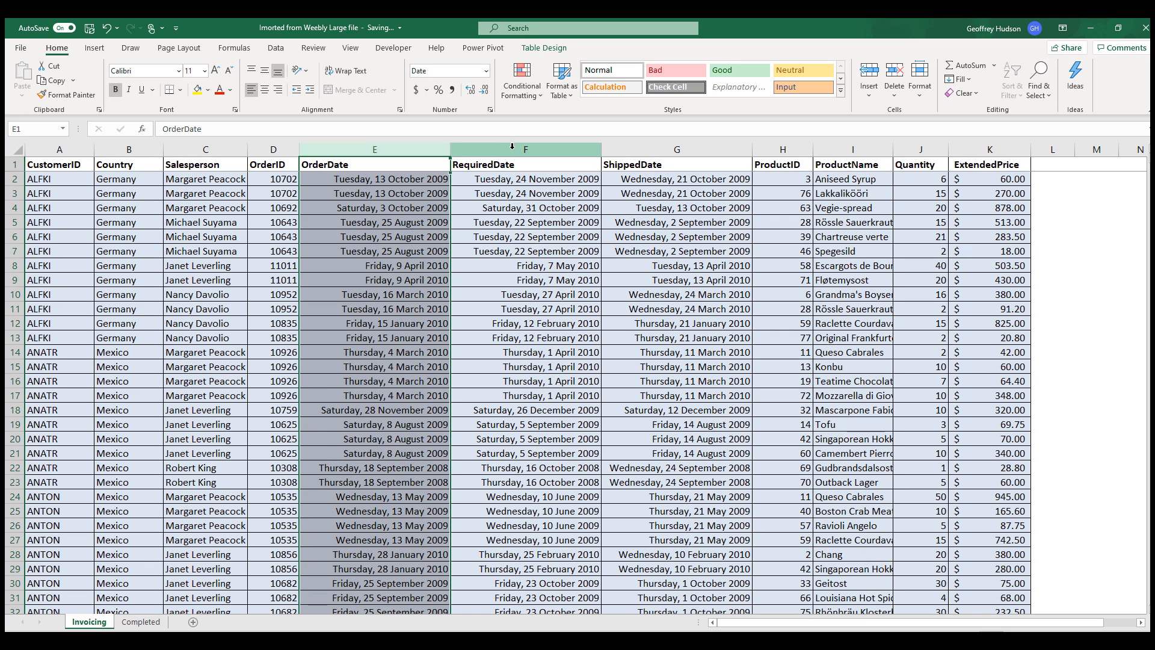
click(676, 164)
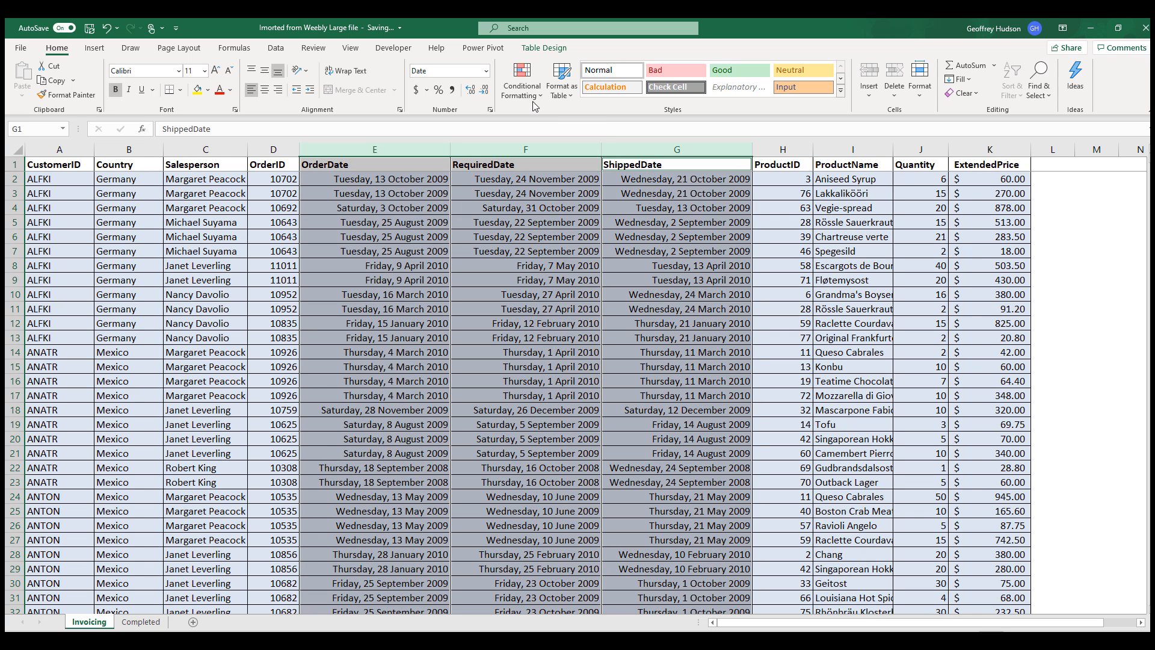
click(485, 71)
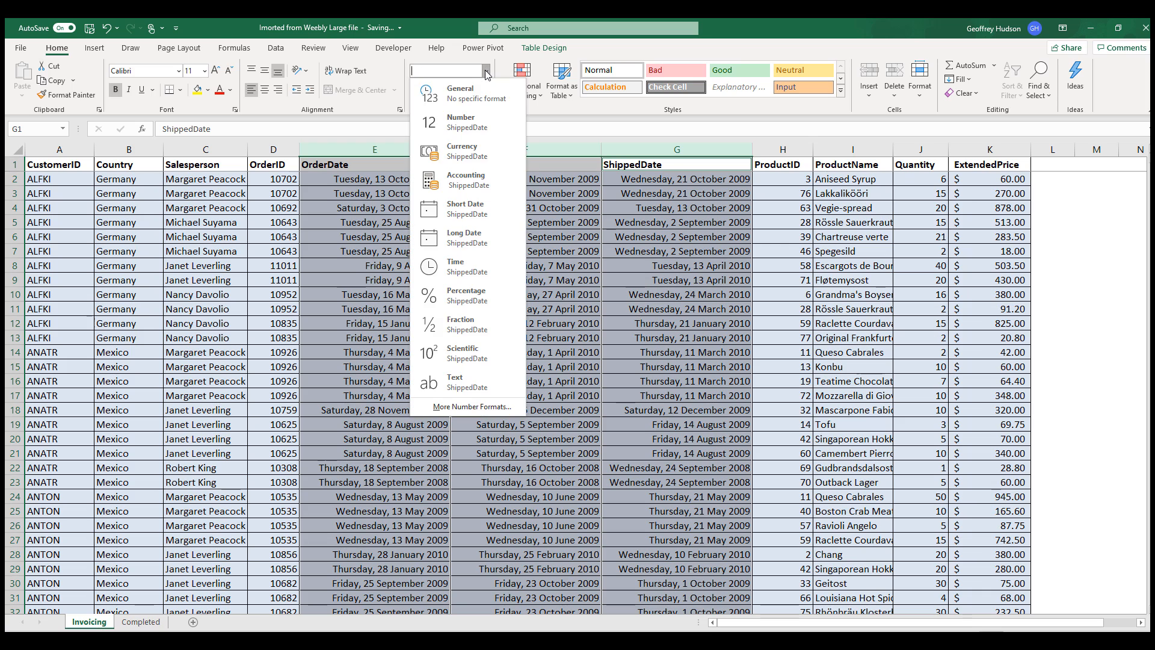
mouse_move(468, 209)
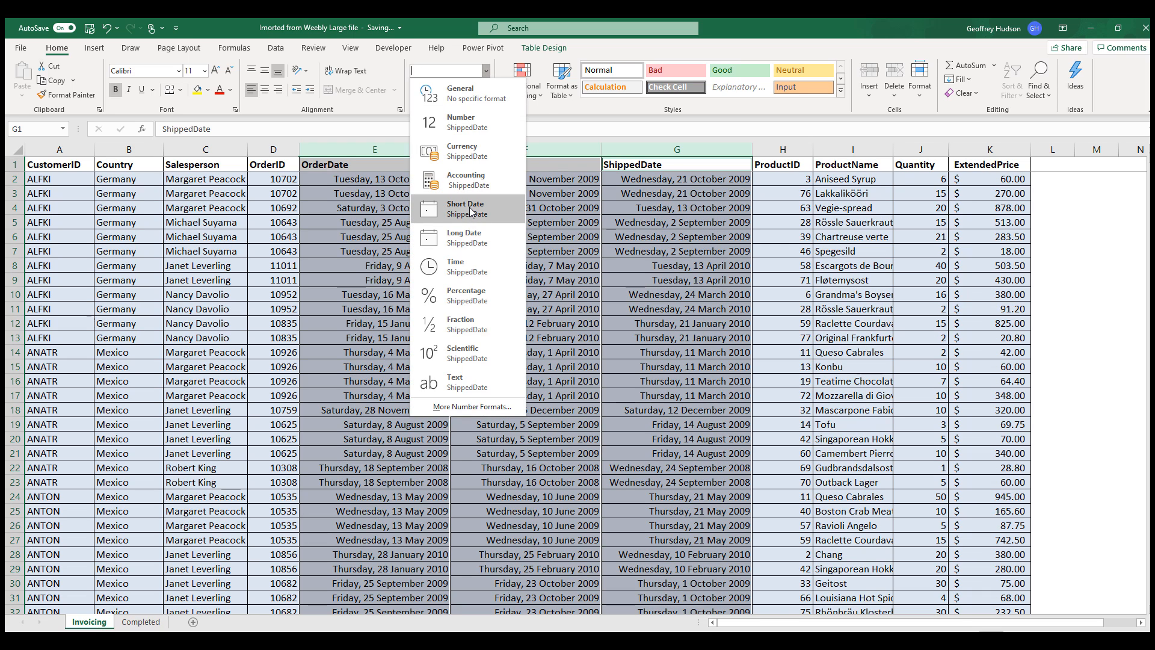
click(465, 207)
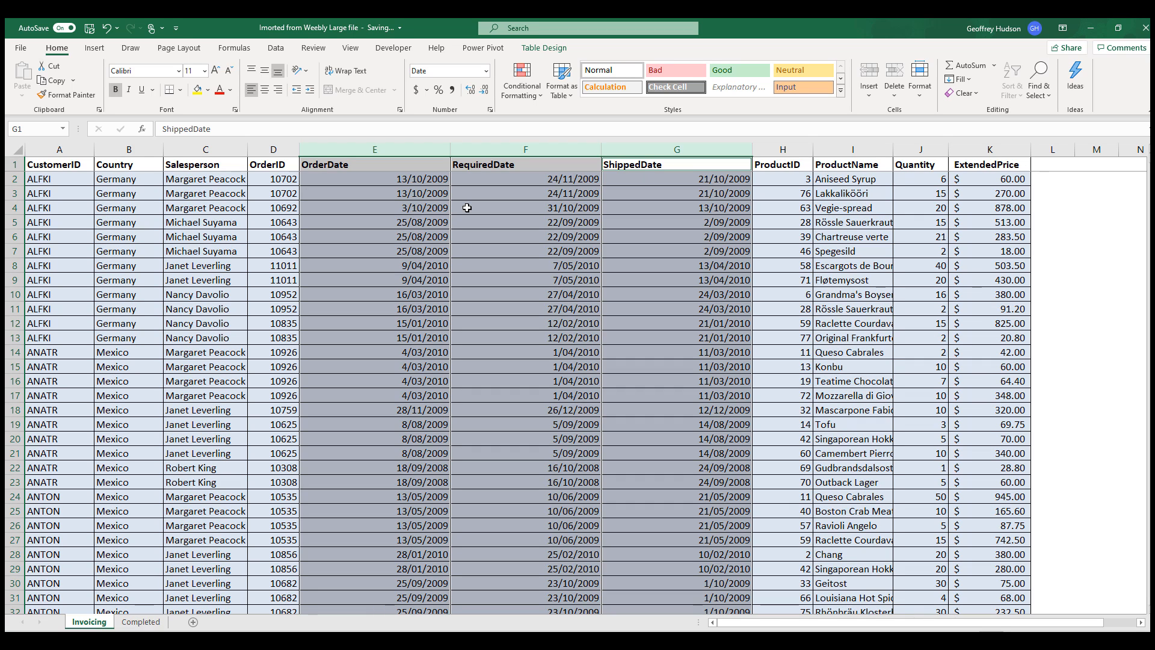
mouse_move(449, 151)
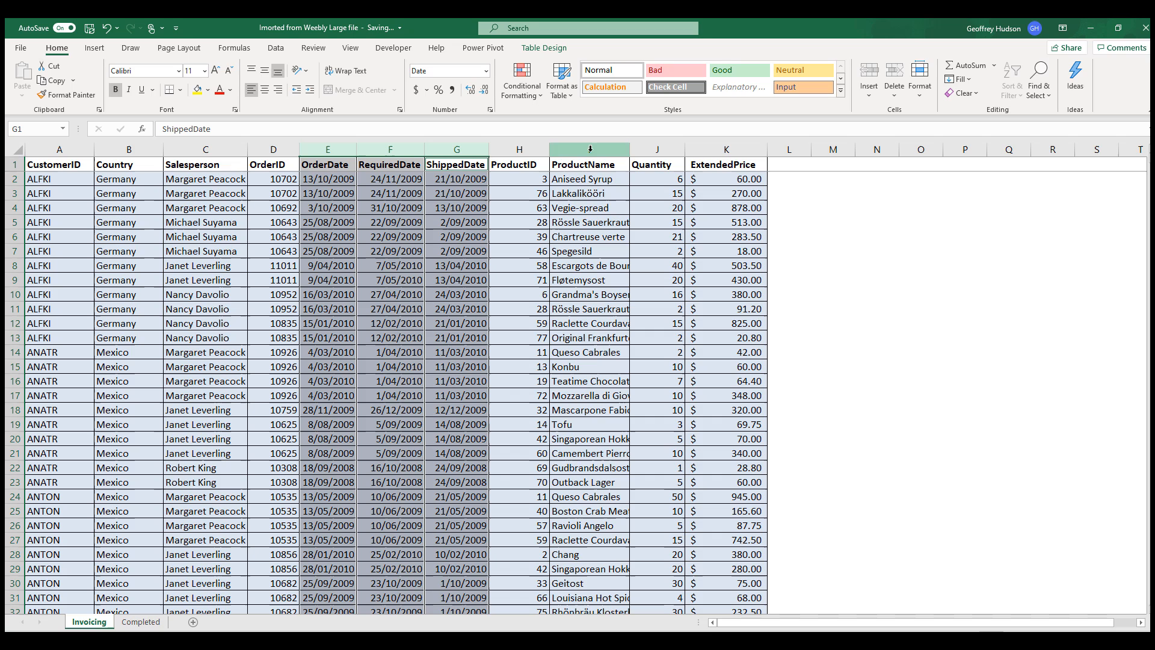
mouse_move(630, 149)
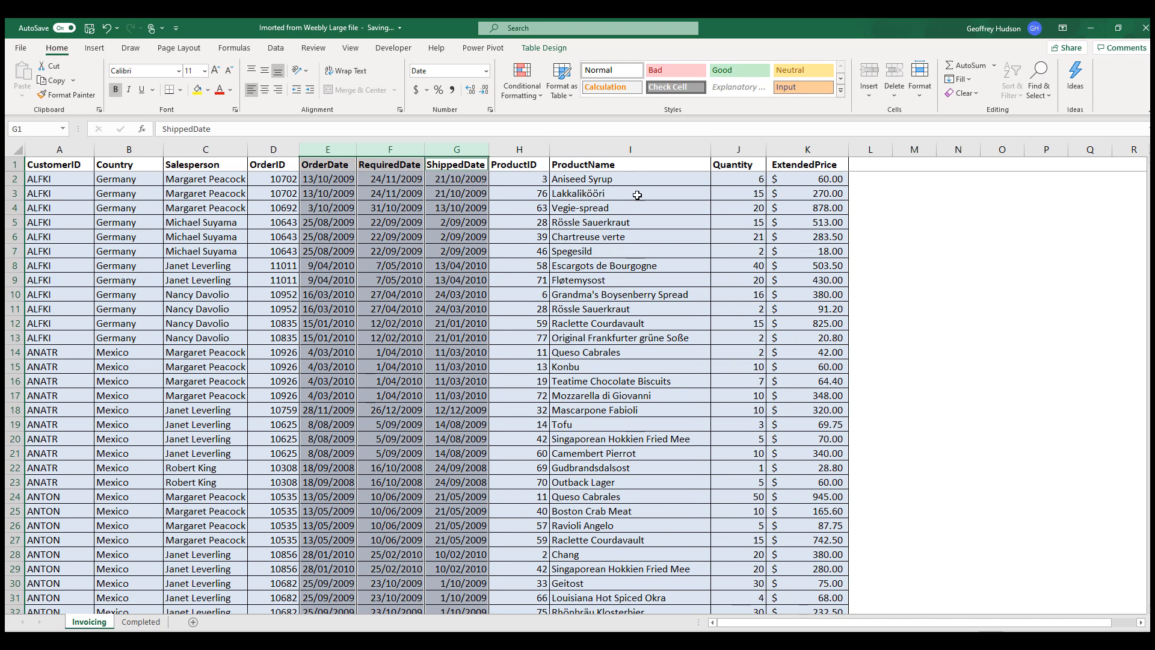
mouse_move(602, 344)
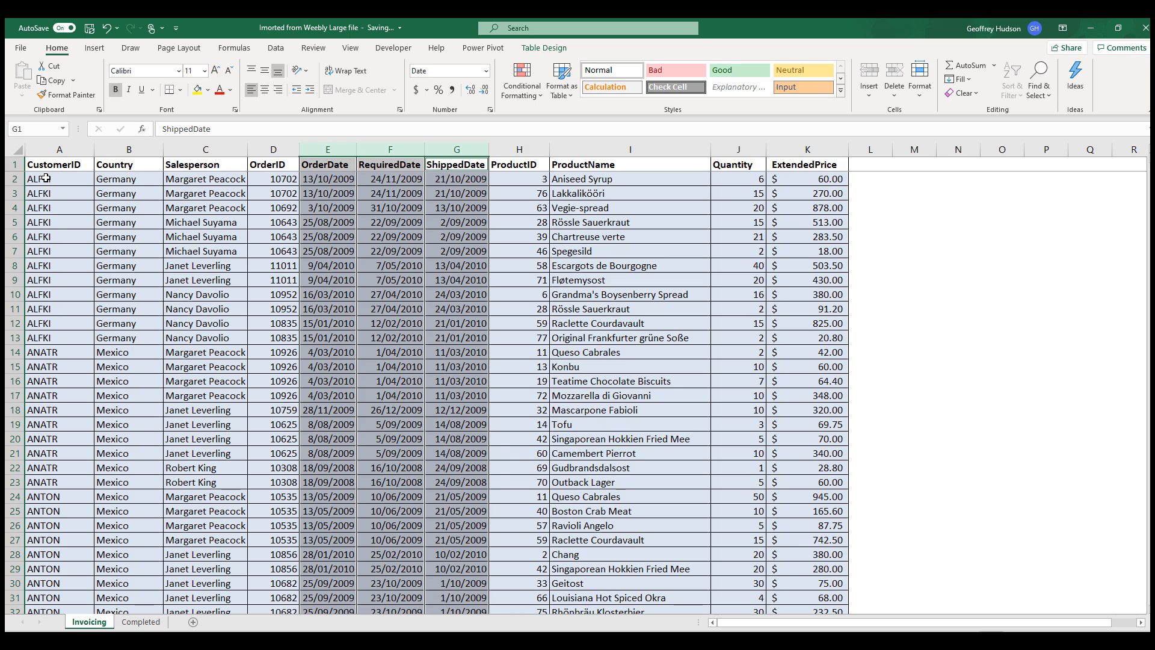
- Select cell A2 and switch to the Data tab
click(41, 178)
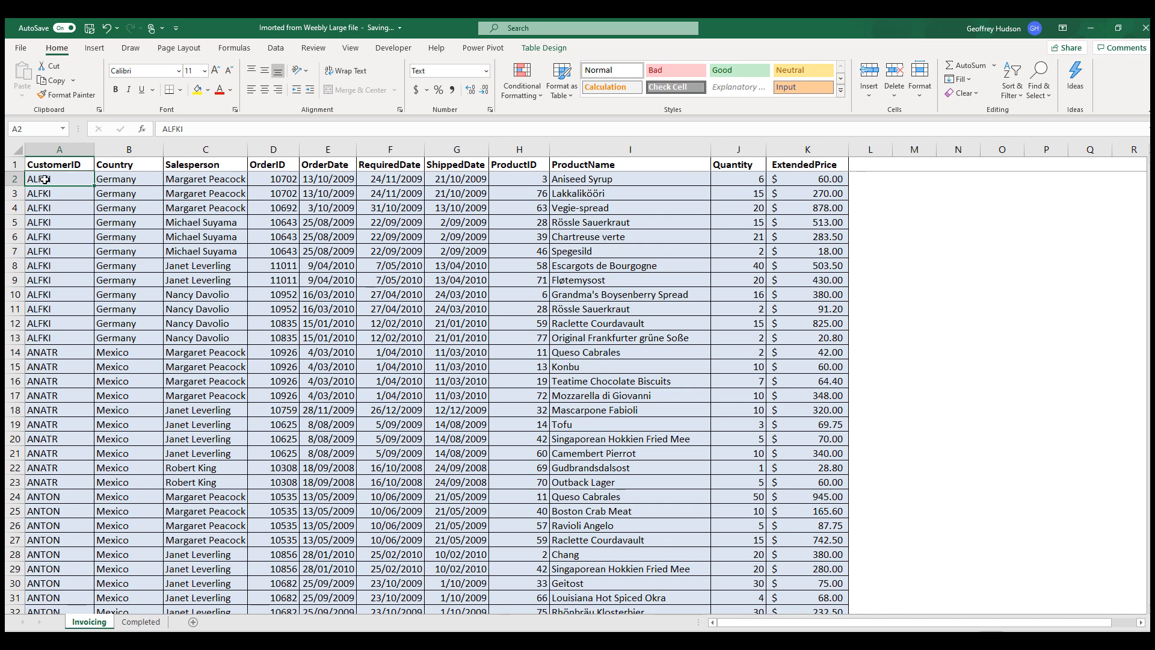
click(276, 47)
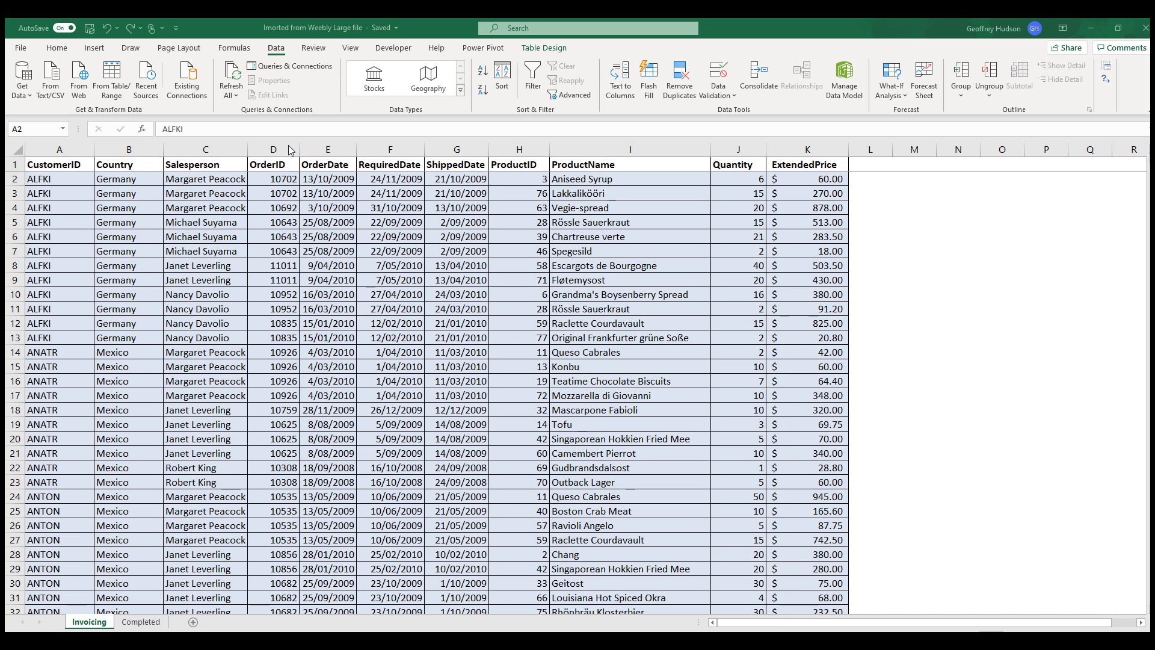
- Insert an empty column before OrderID, then select the Salesperson column
right_click(273, 148)
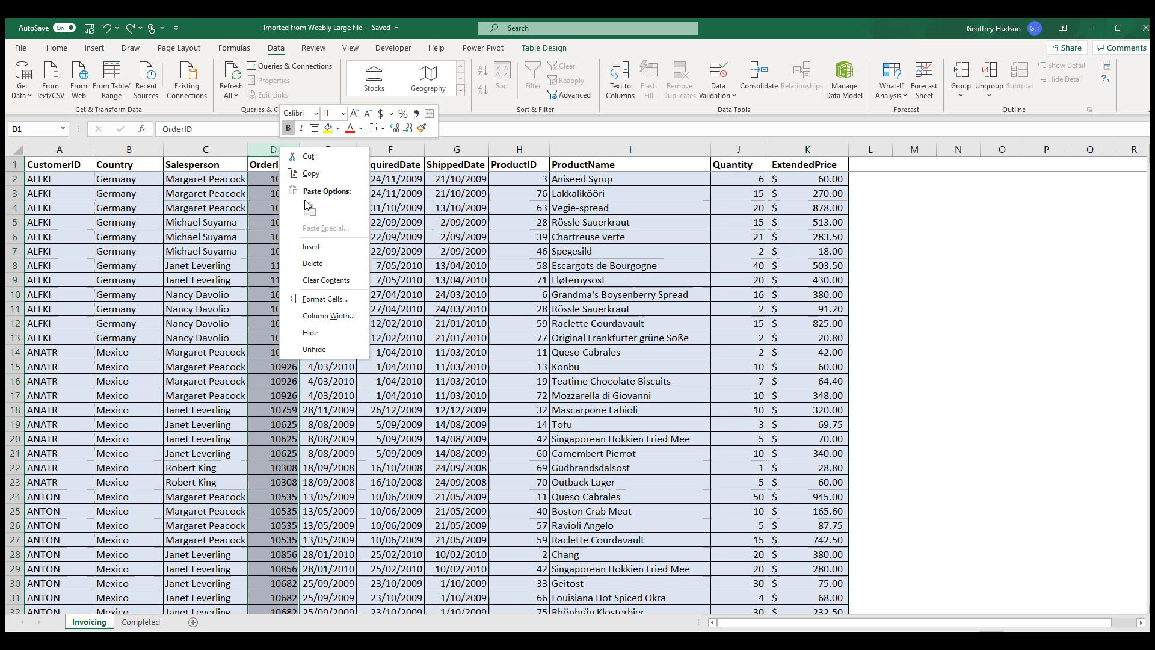
click(313, 246)
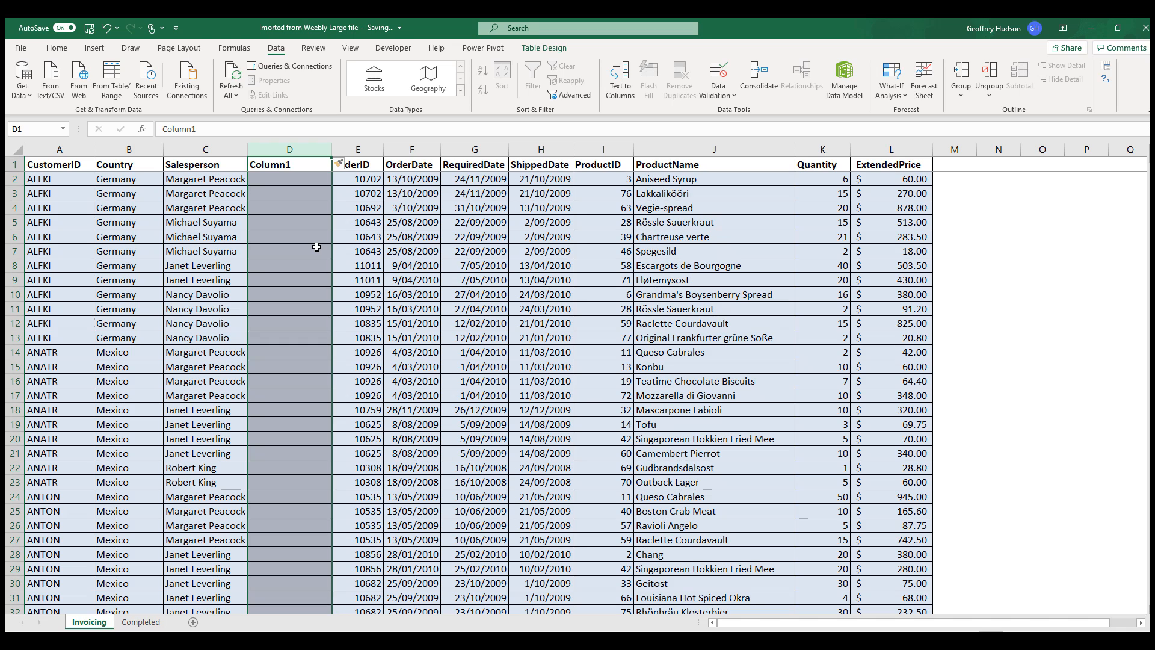
mouse_move(204, 148)
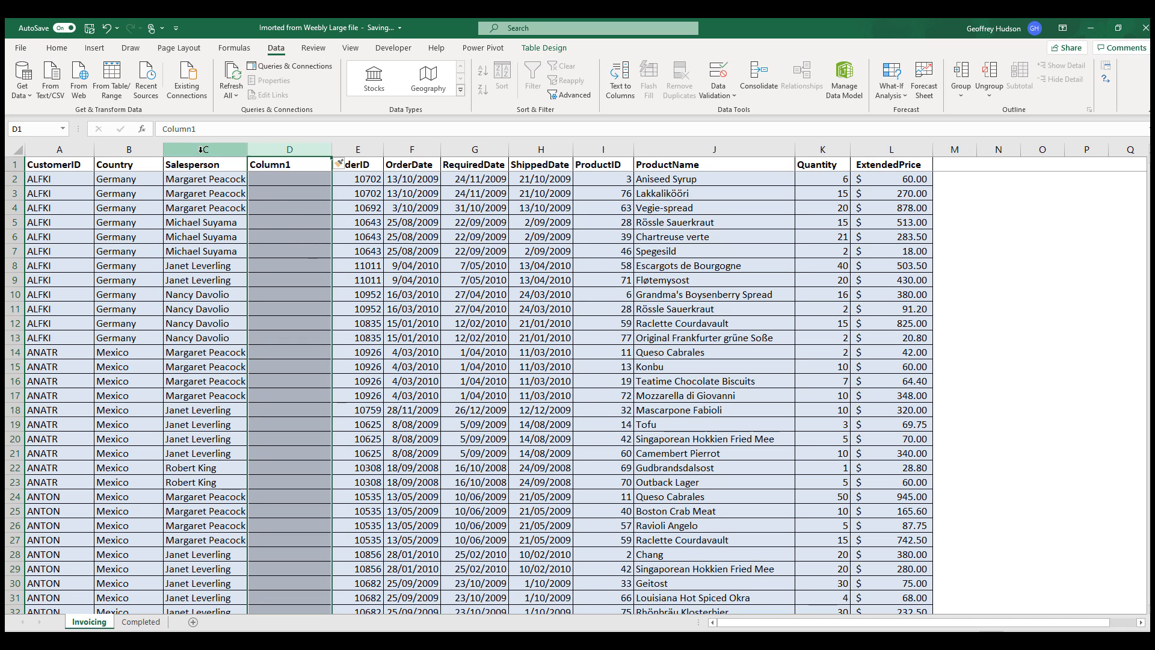
click(204, 149)
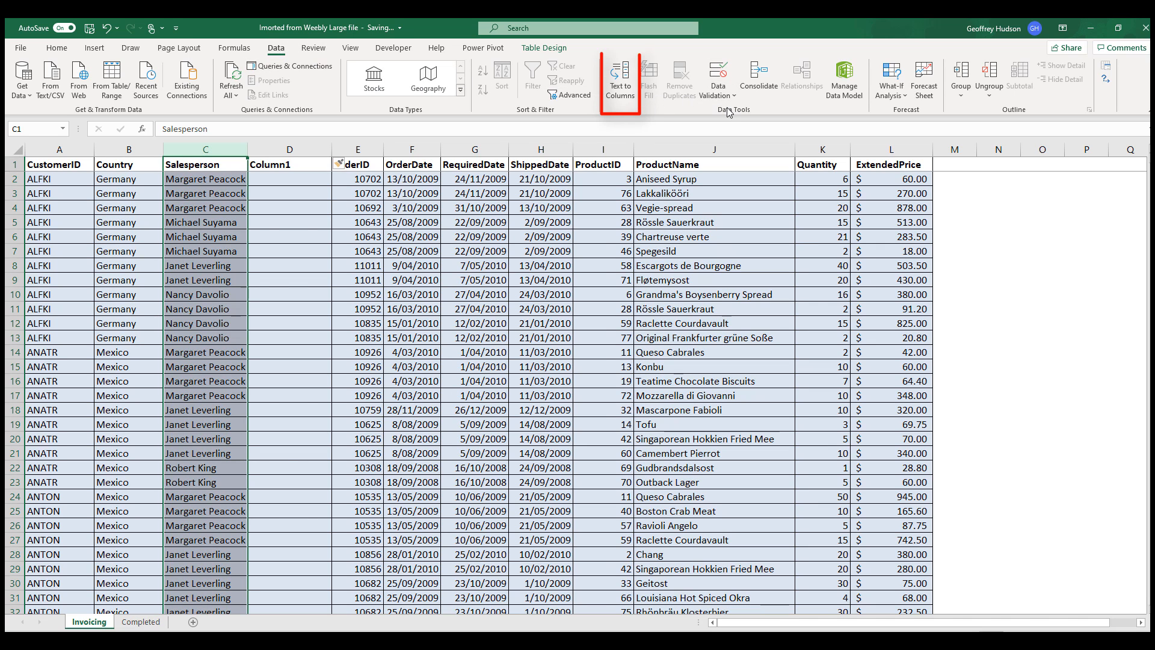
mouse_move(620, 79)
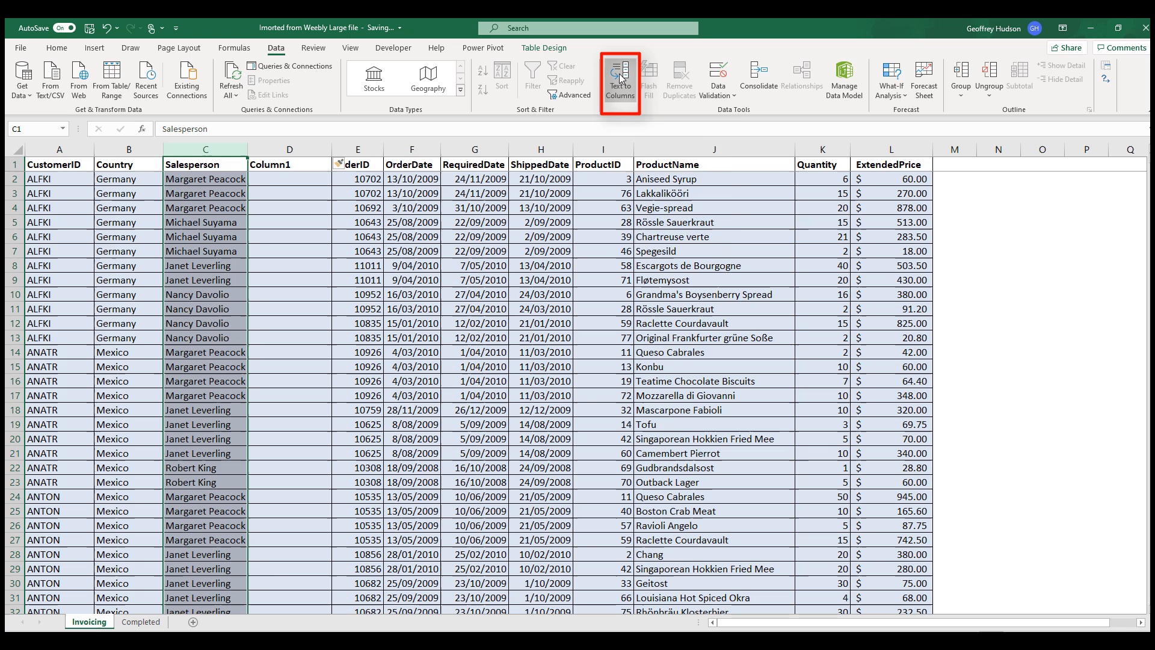
mouse_move(620, 77)
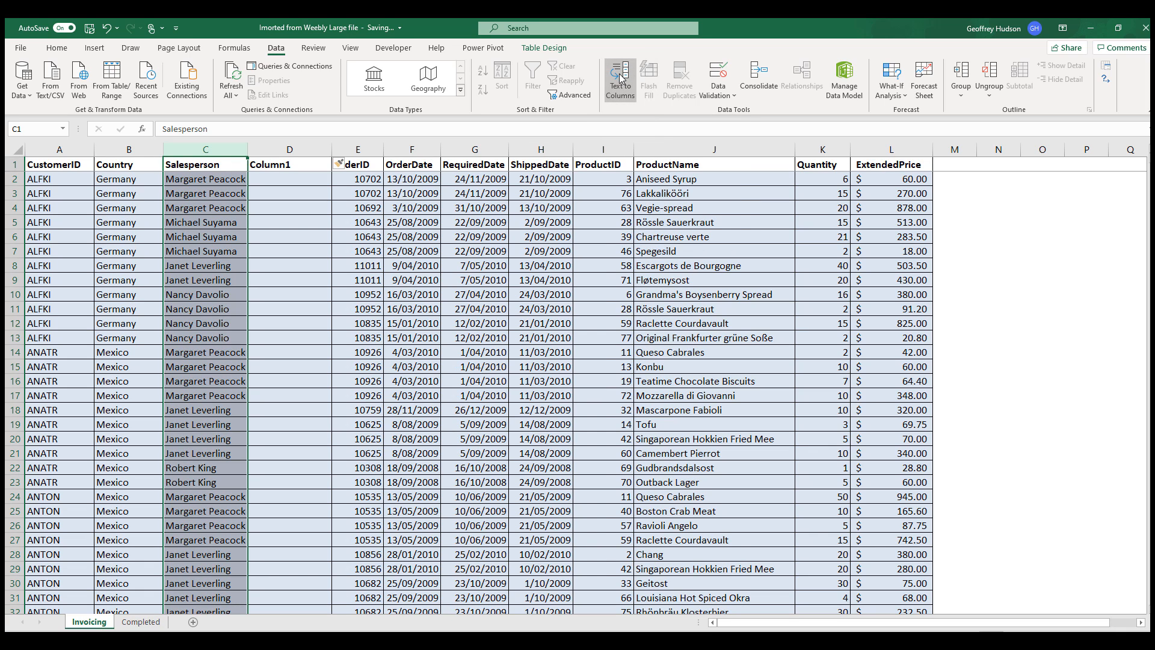
- Split Salesperson on spaces with Text to Columns, first column as Text, overwriting Column1
click(620, 76)
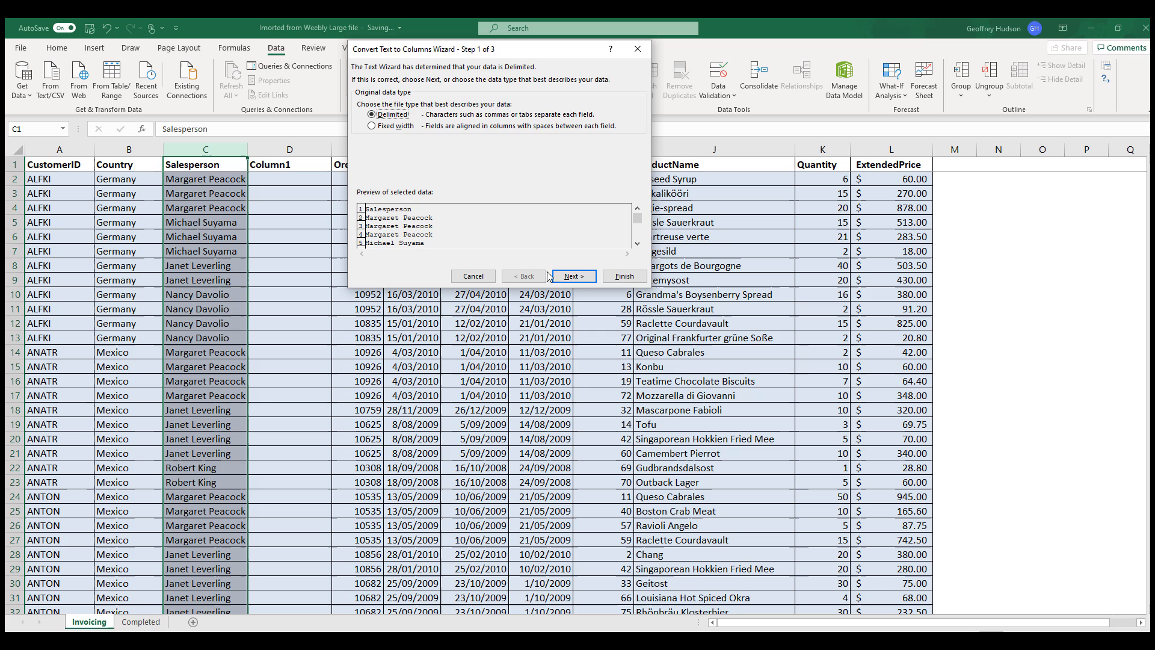
click(573, 275)
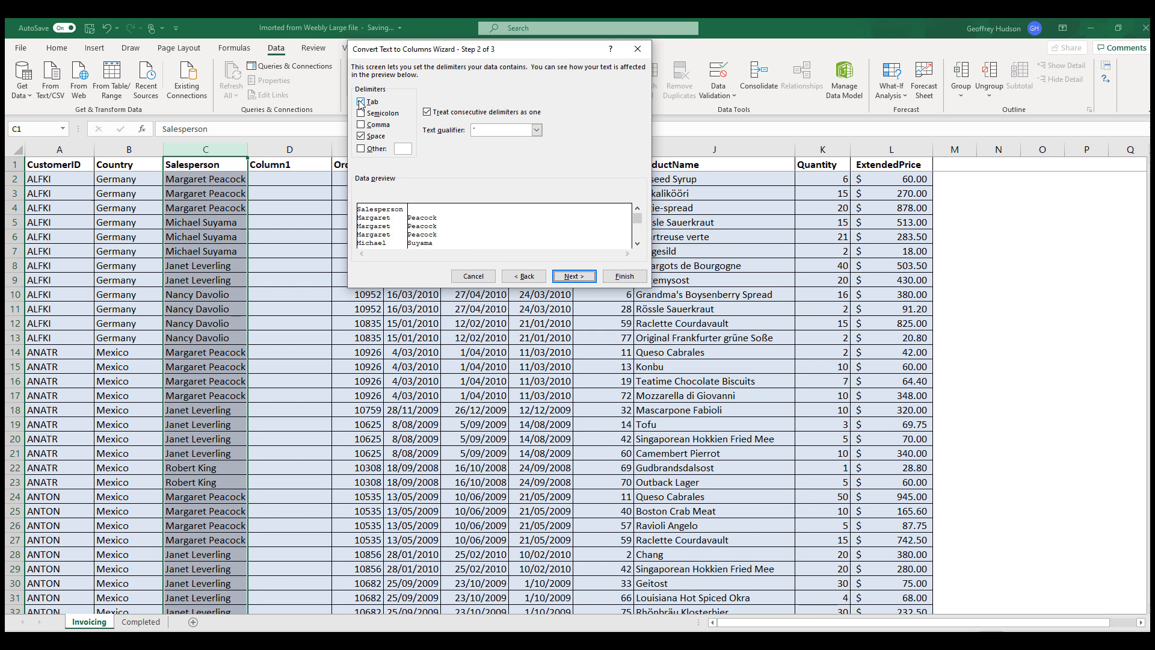
click(361, 101)
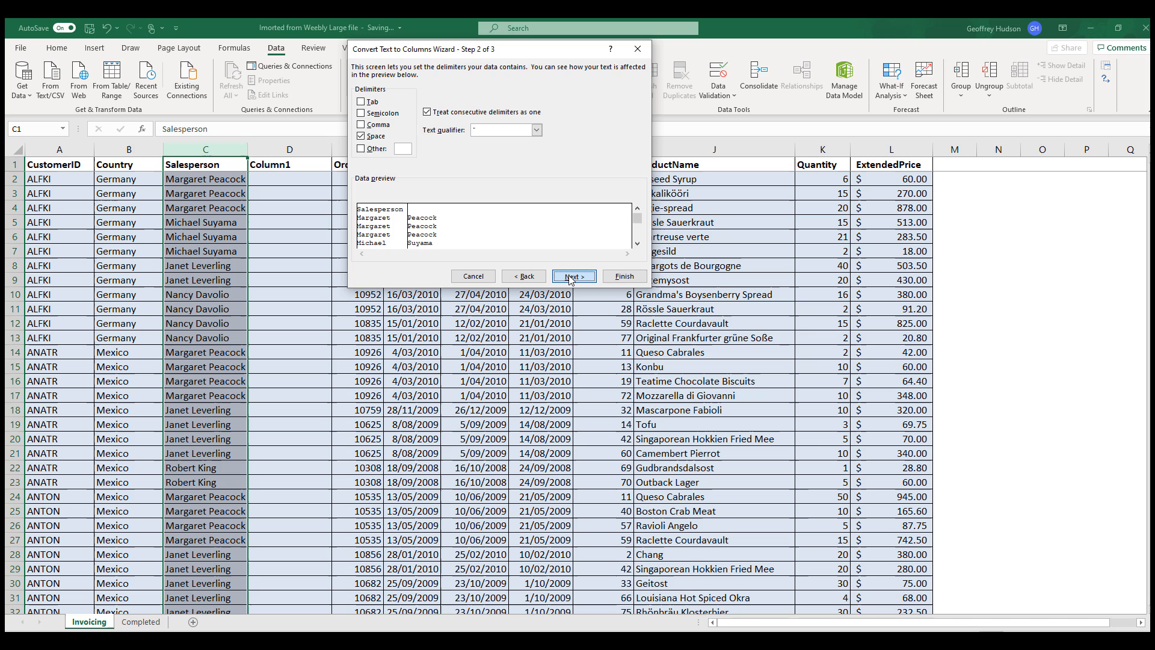
click(573, 275)
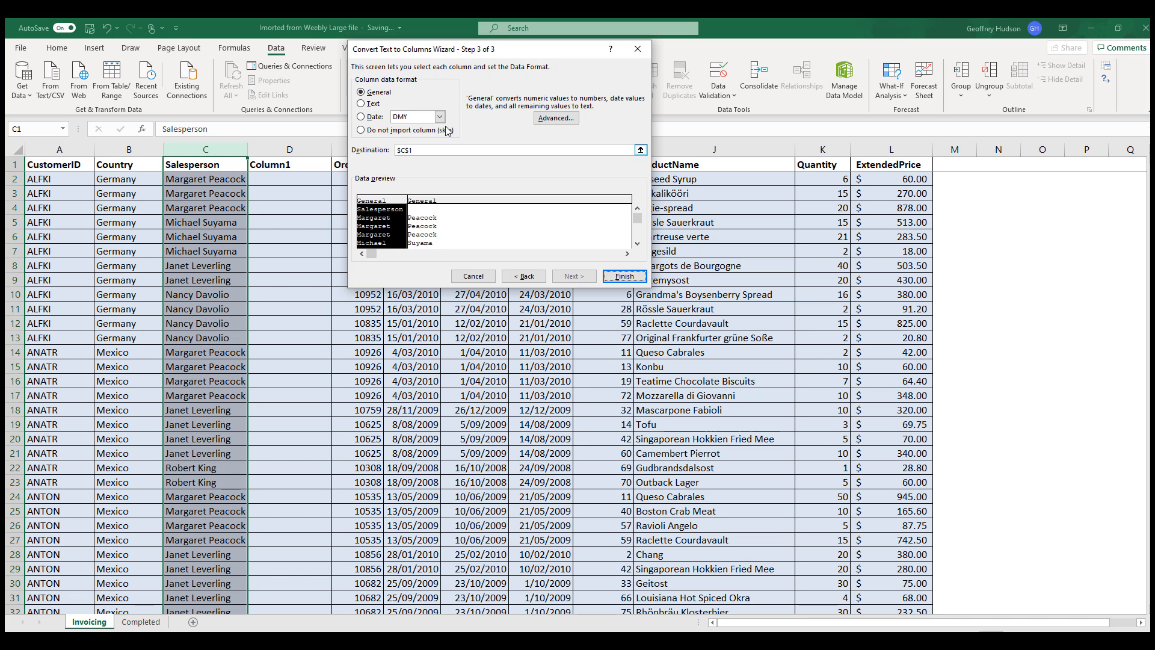
click(361, 103)
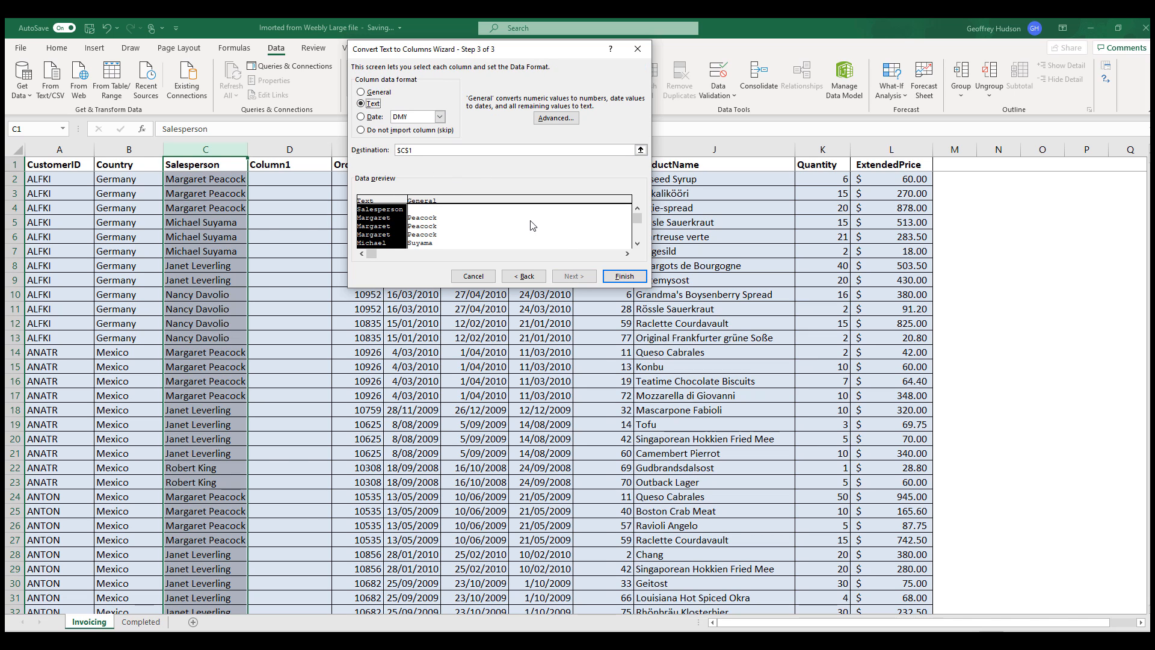
click(623, 275)
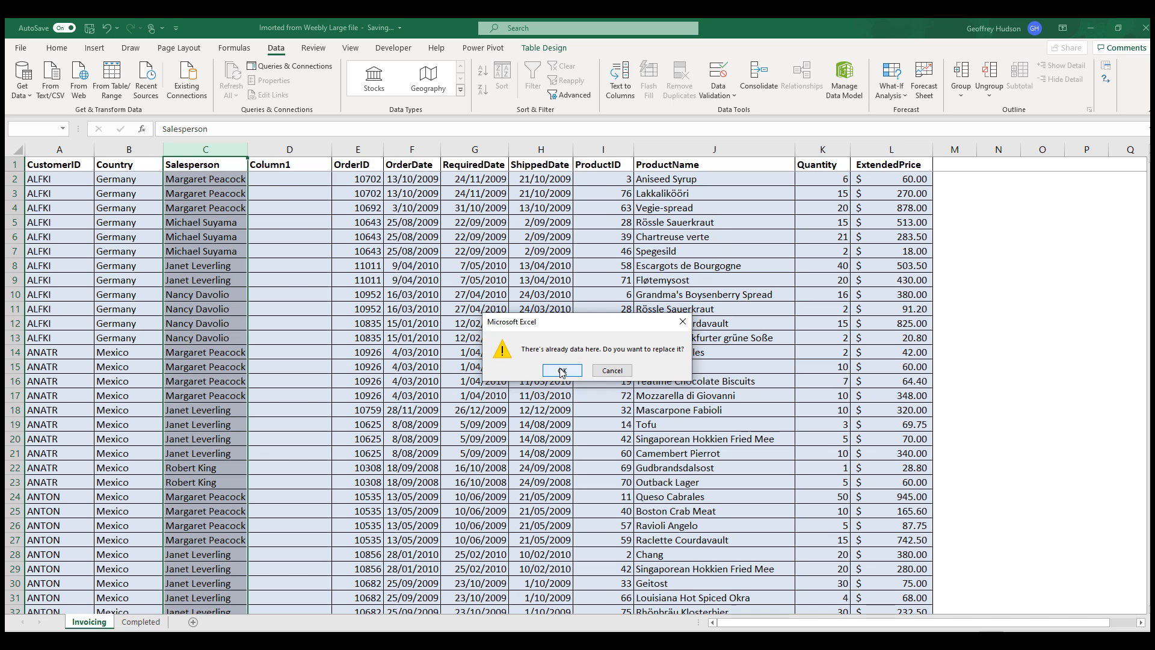
click(561, 369)
text(First N)
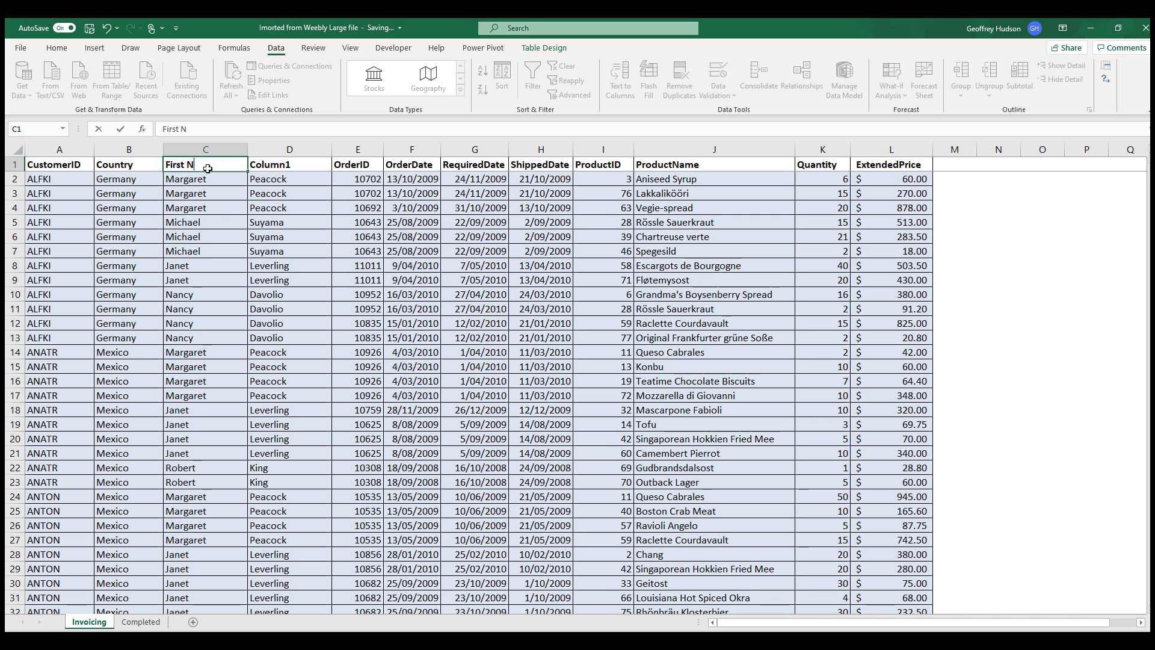
- Enter the header 'Last Name' in cell D1, correcting the typo
click(289, 164)
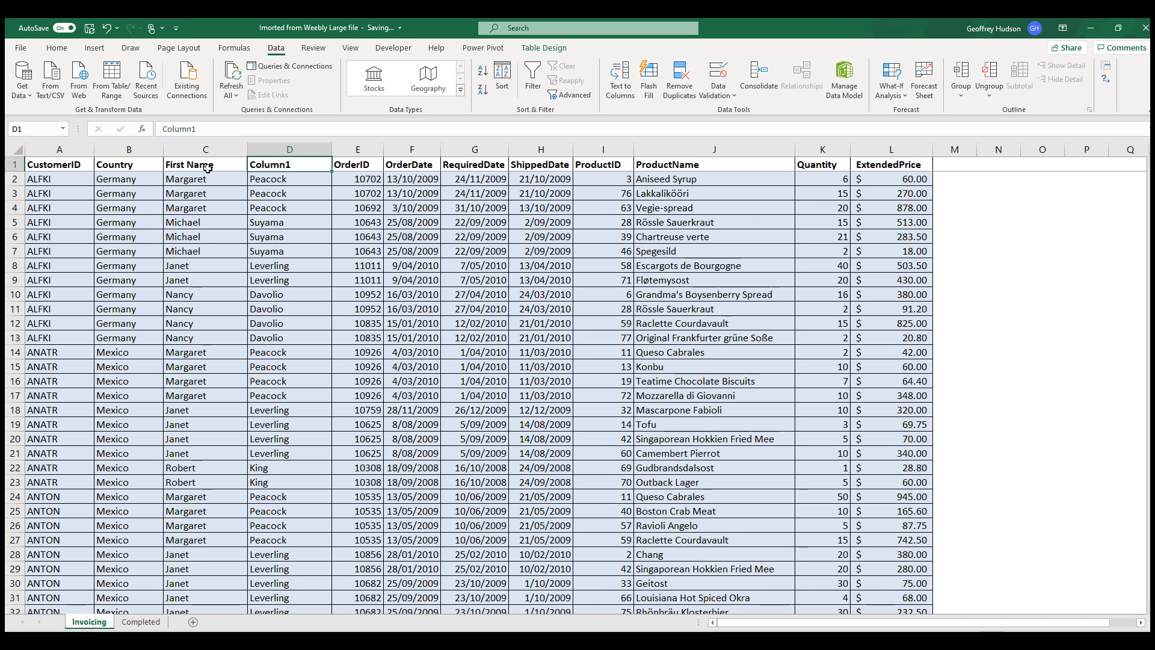
text(Last)
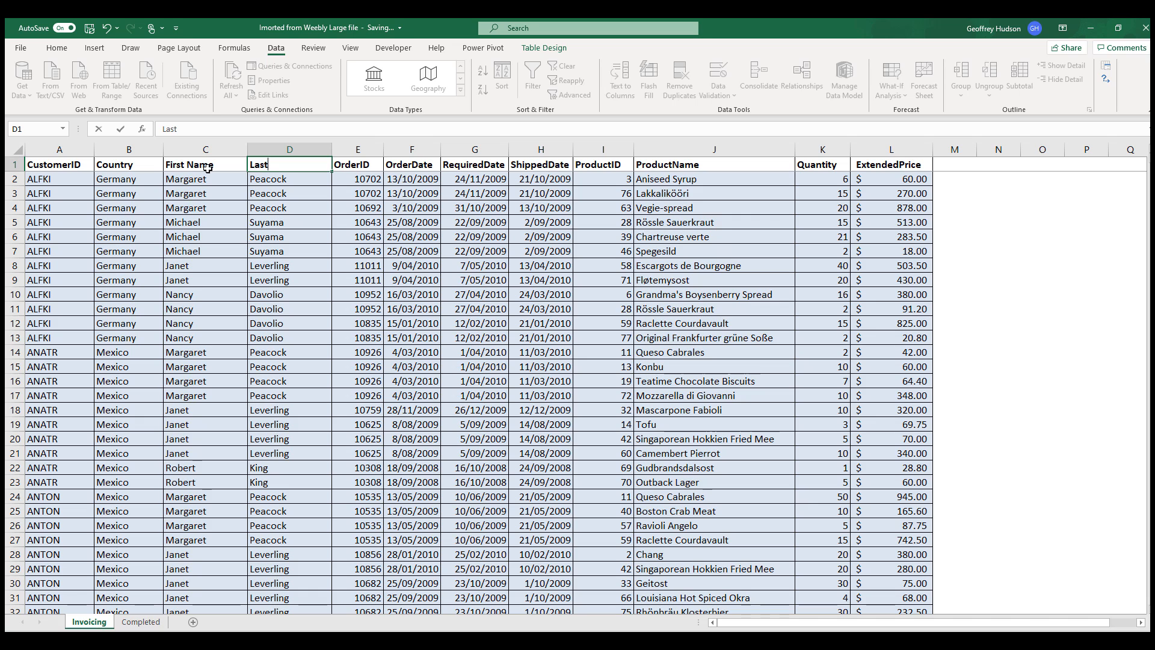
text(Nan)
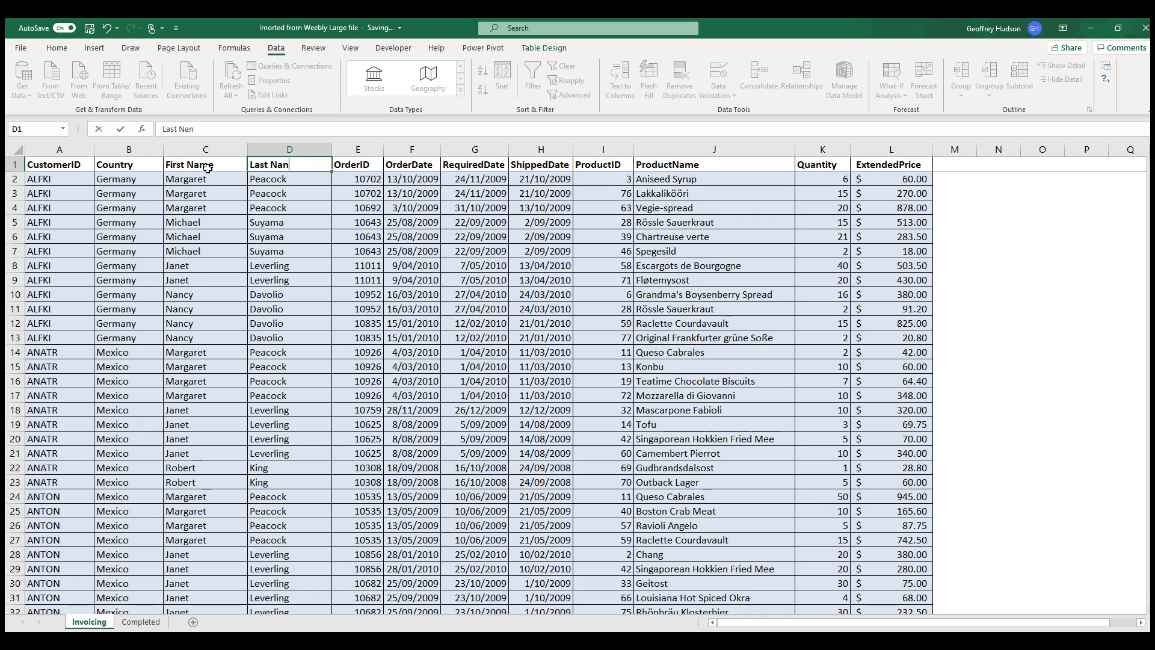
text(e)
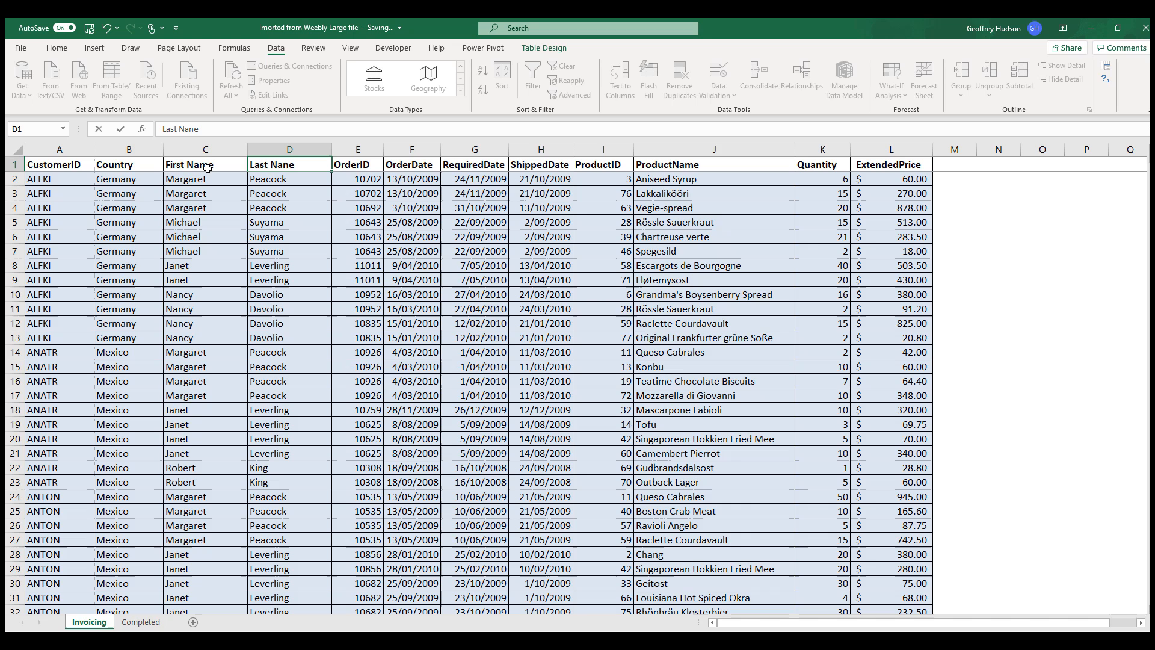
key(Backspace)
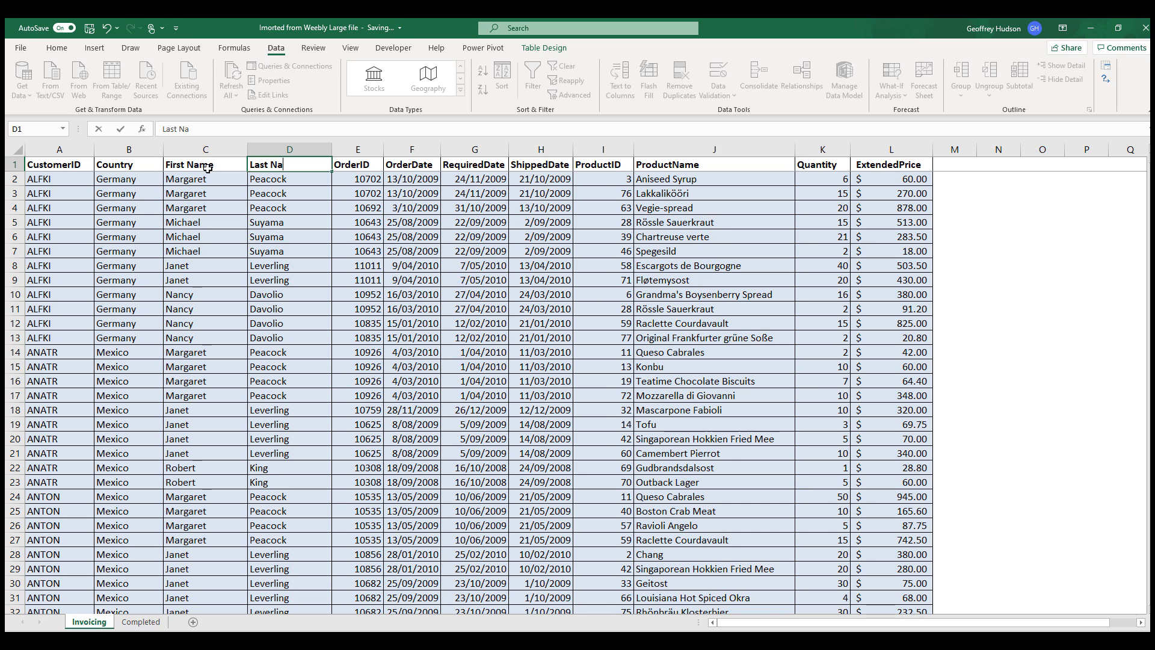
text(me)
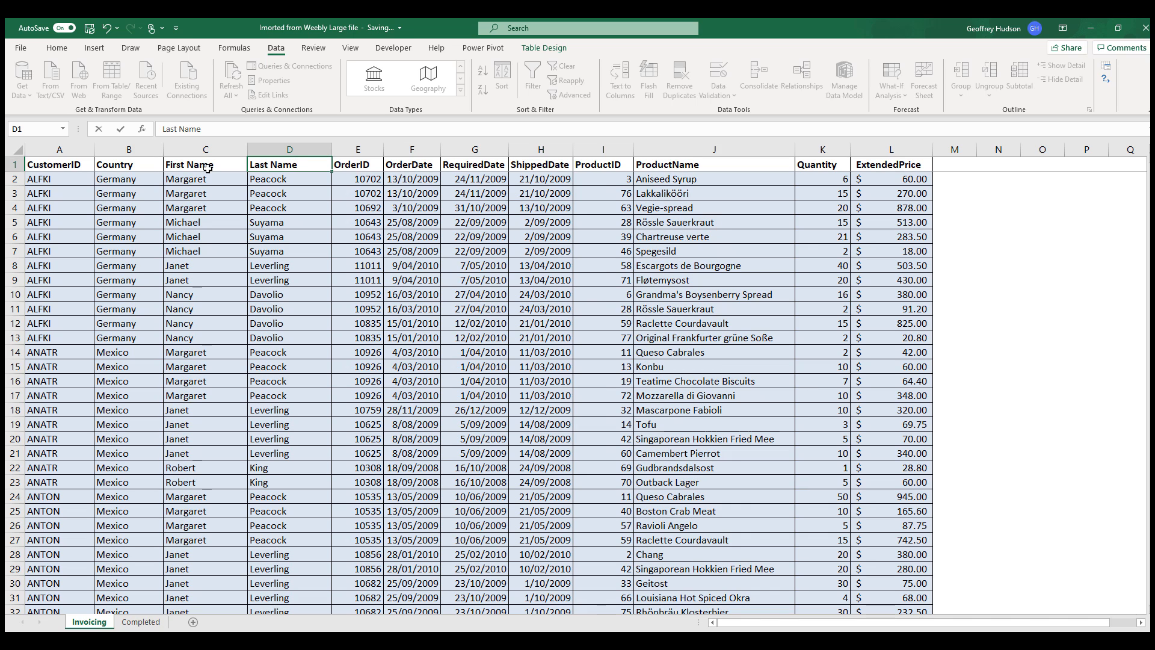
click(204, 178)
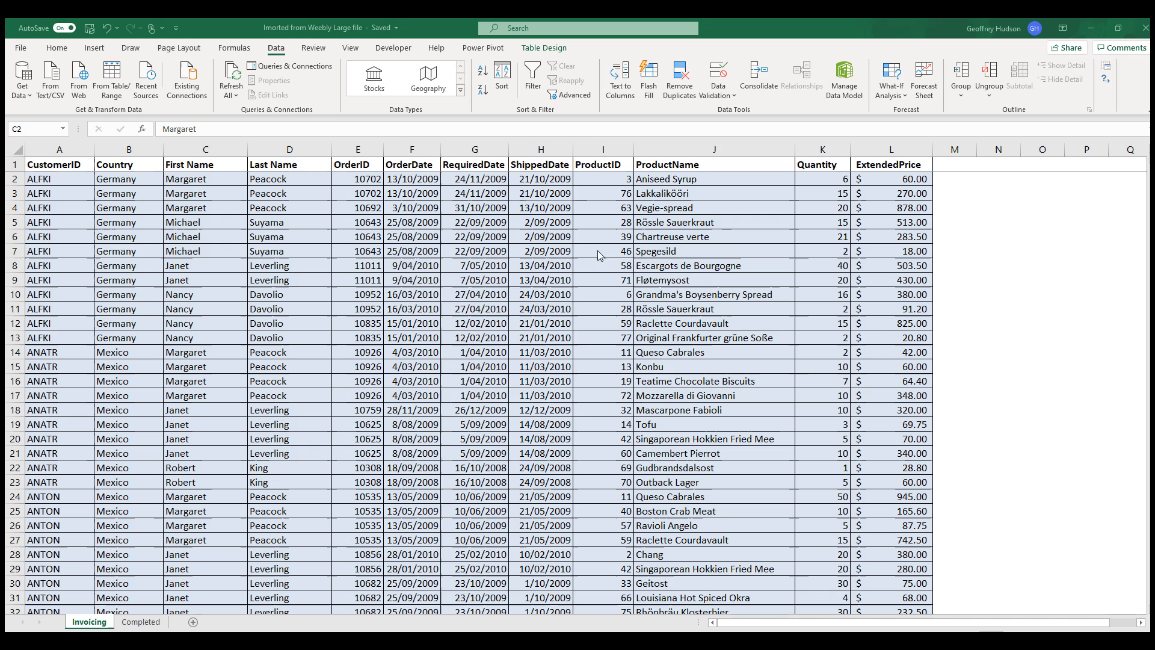
- Turn on Filter for the invoicing table from a cell inside it
click(603, 250)
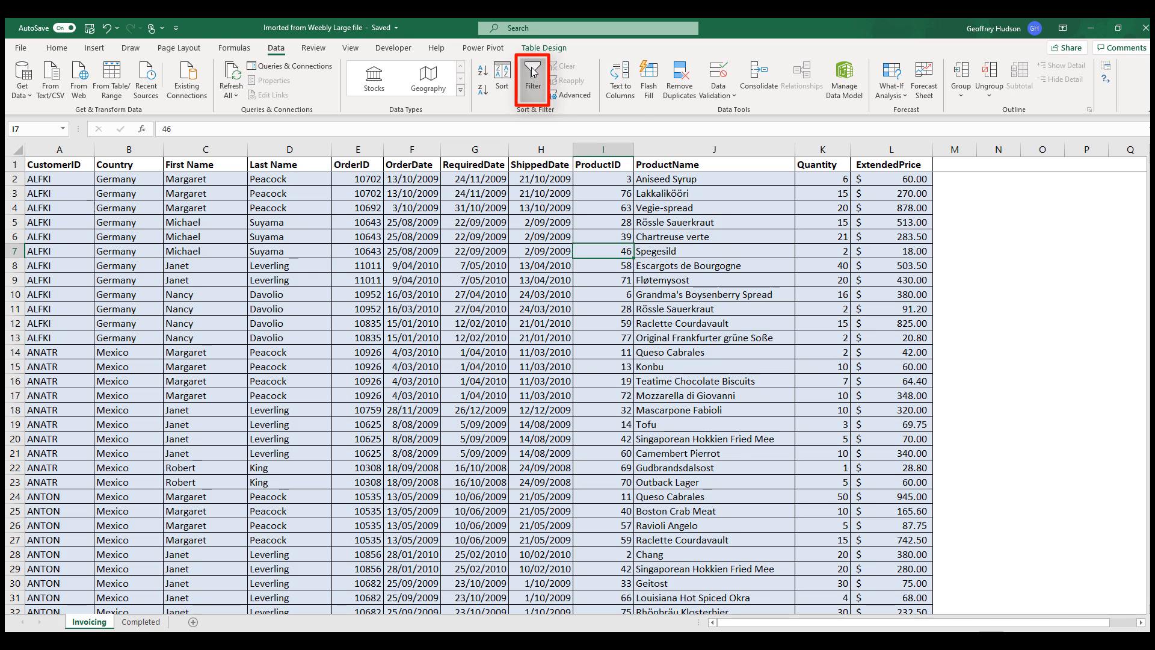
mouse_move(532, 77)
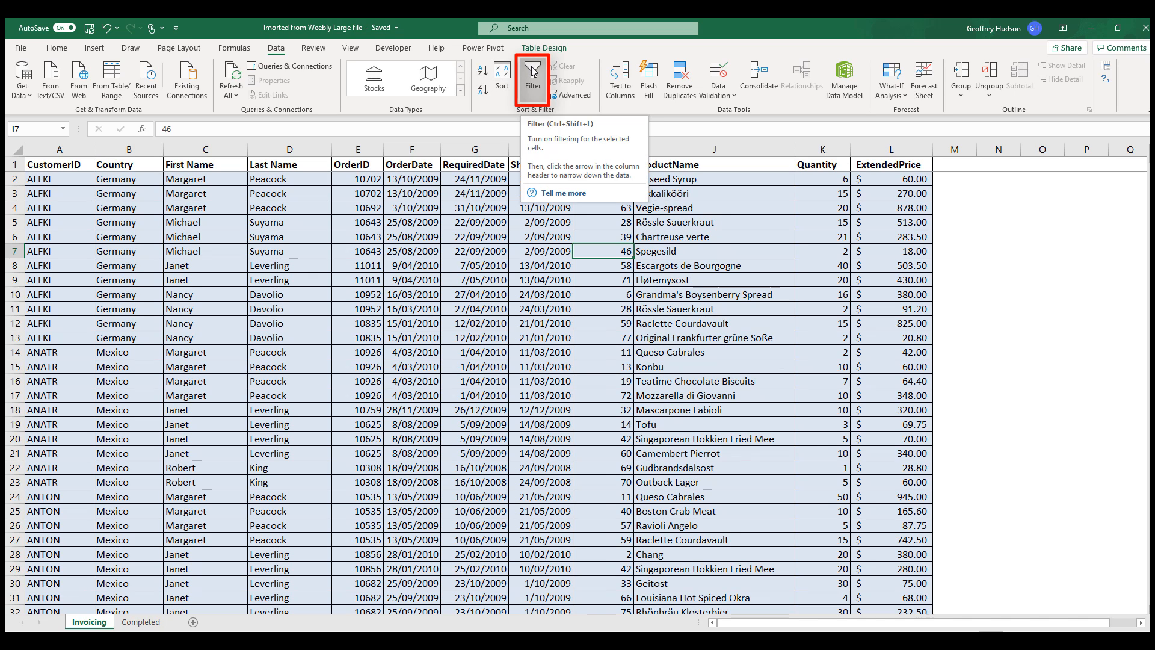
click(531, 79)
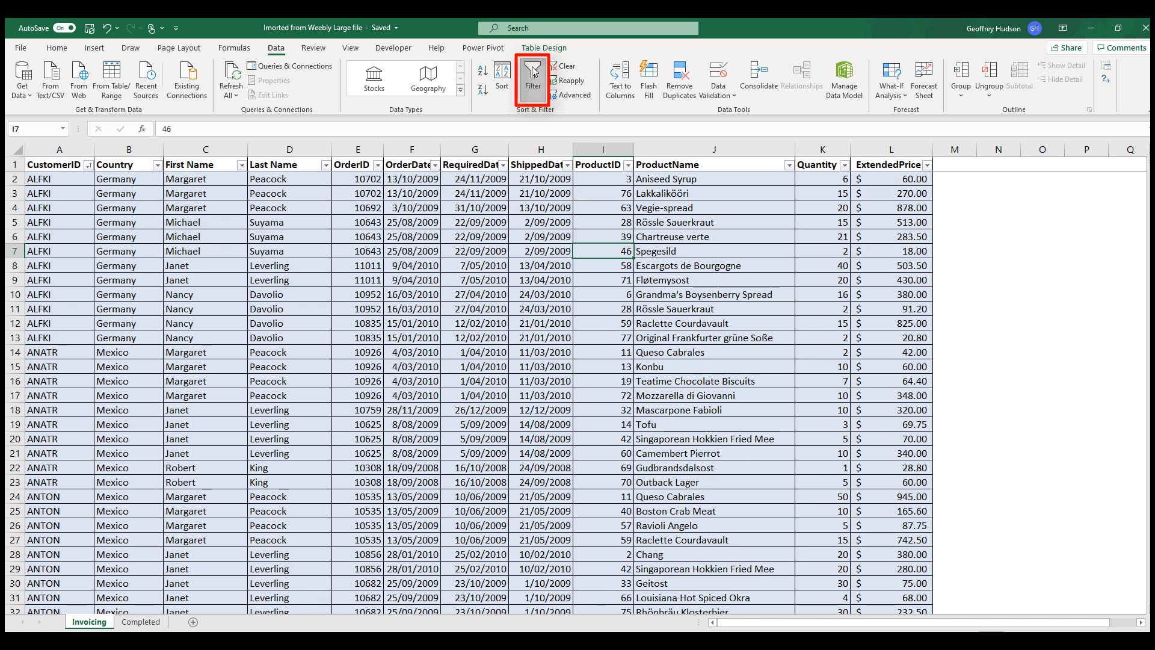
click(531, 75)
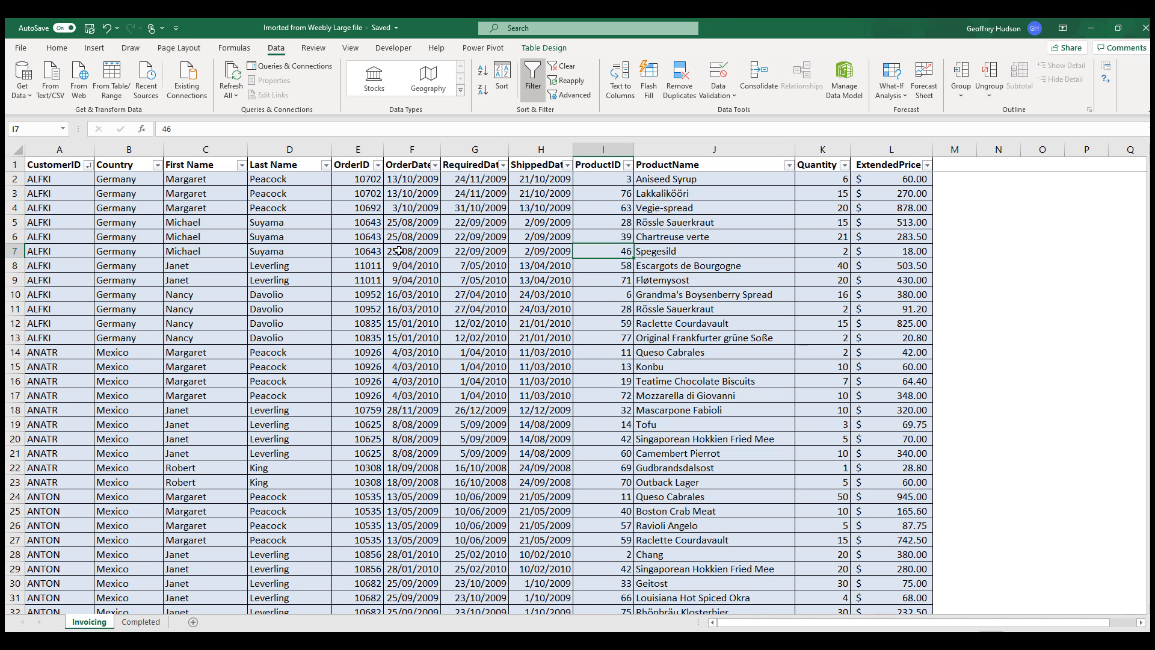
- Turn on Banded Rows in Table Design so the invoicing table rows alternate shading
click(411, 250)
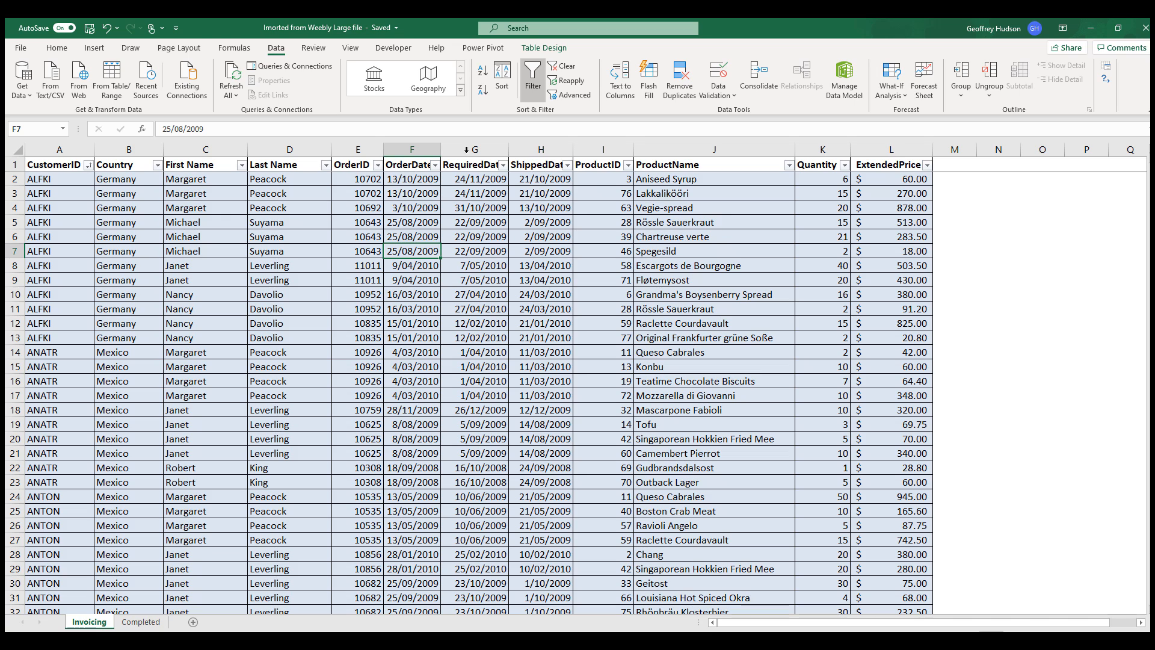
click(544, 47)
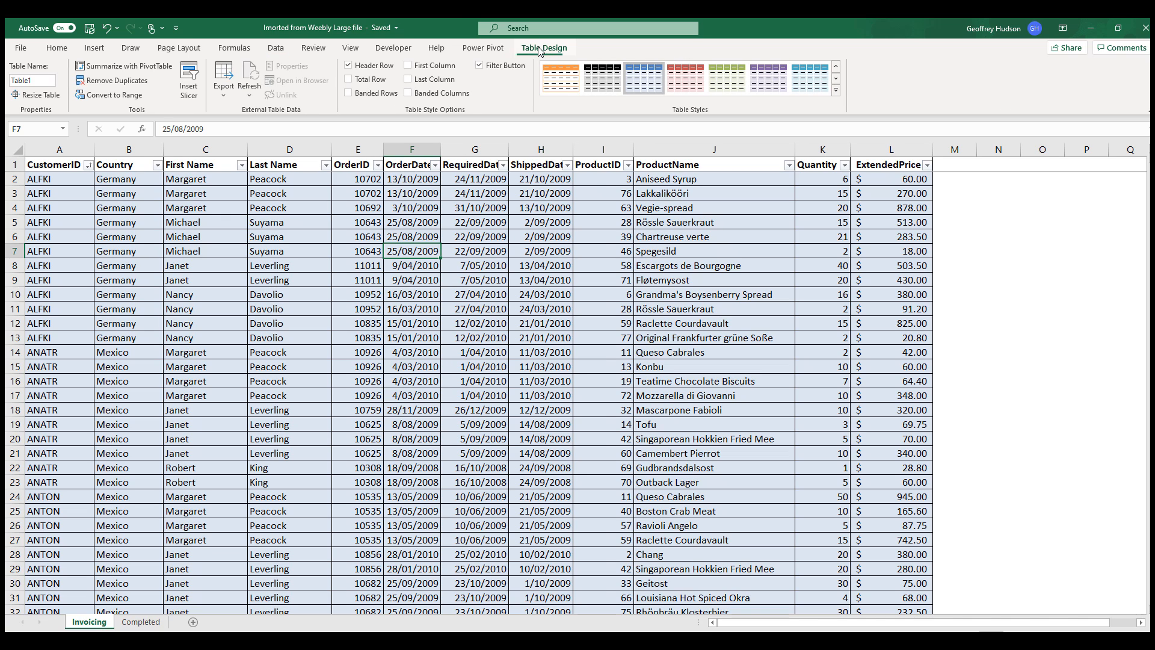
click(351, 93)
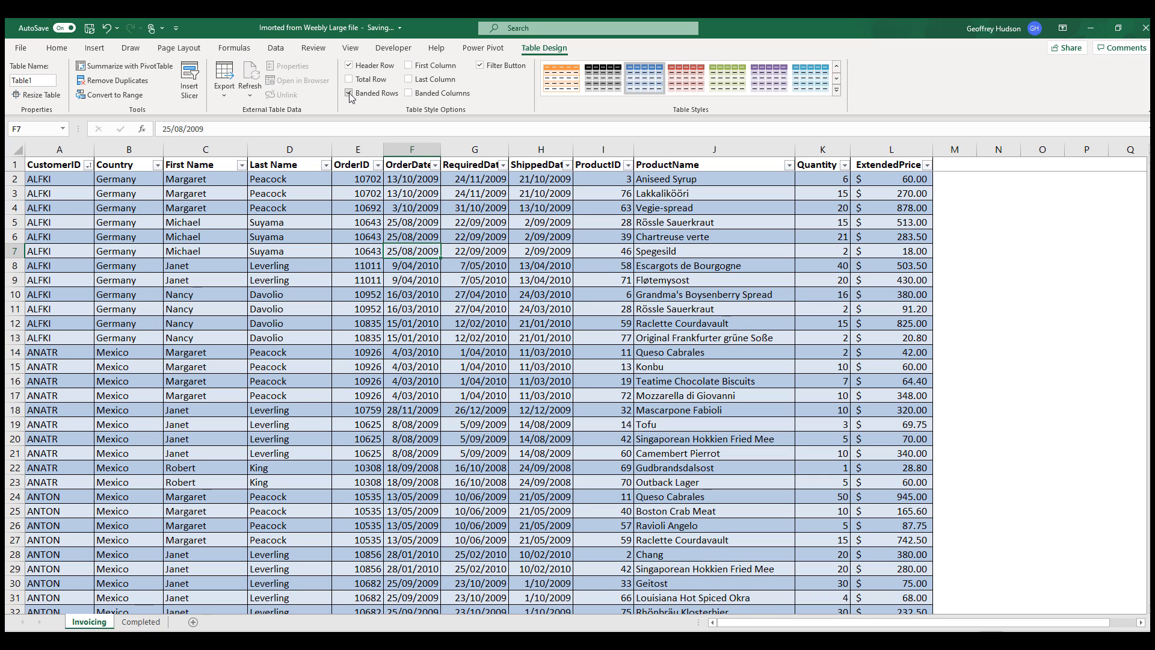
click(561, 77)
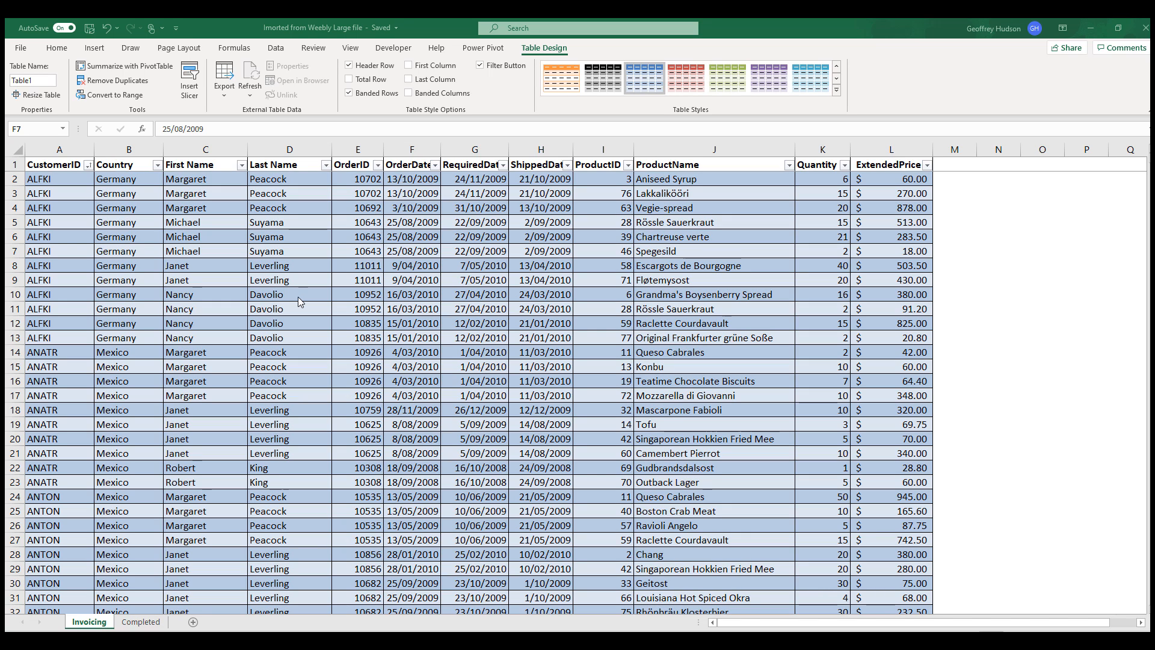
mouse_move(50, 163)
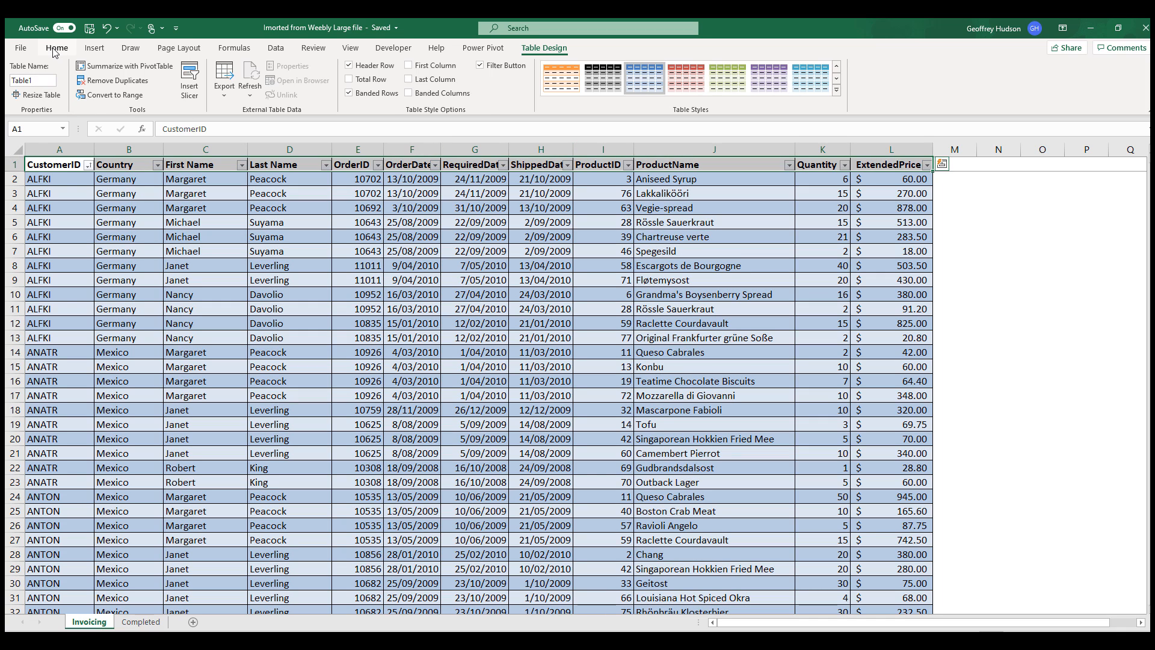
- Open the Home tab's Fill Color choices for the selected header row
click(56, 48)
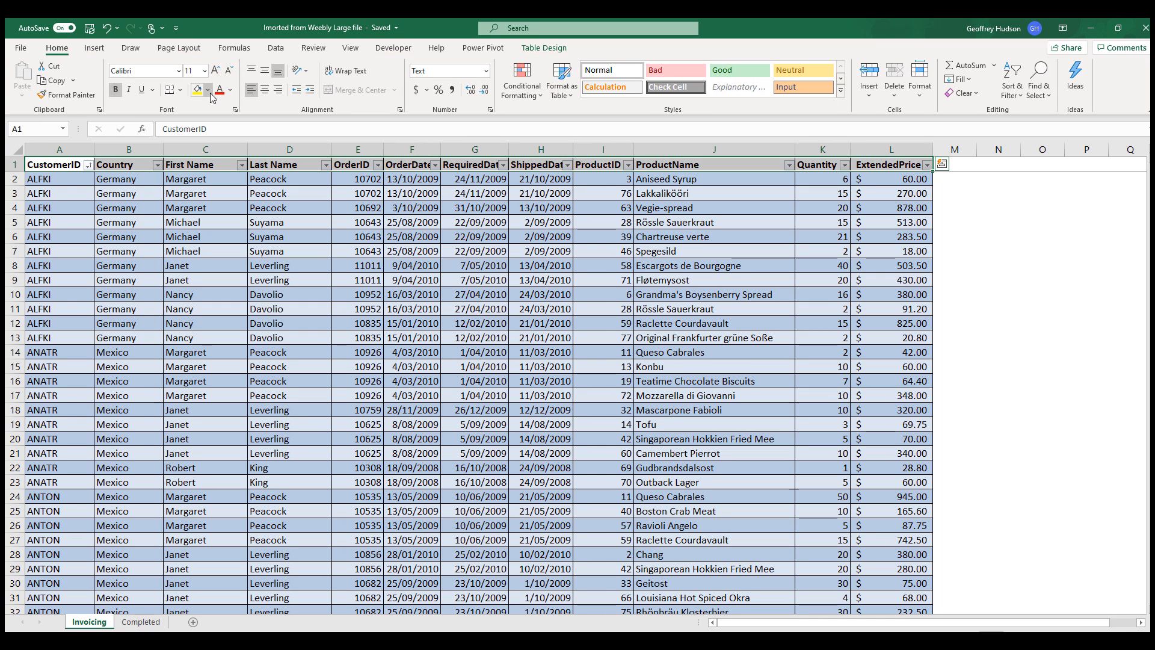
click(210, 90)
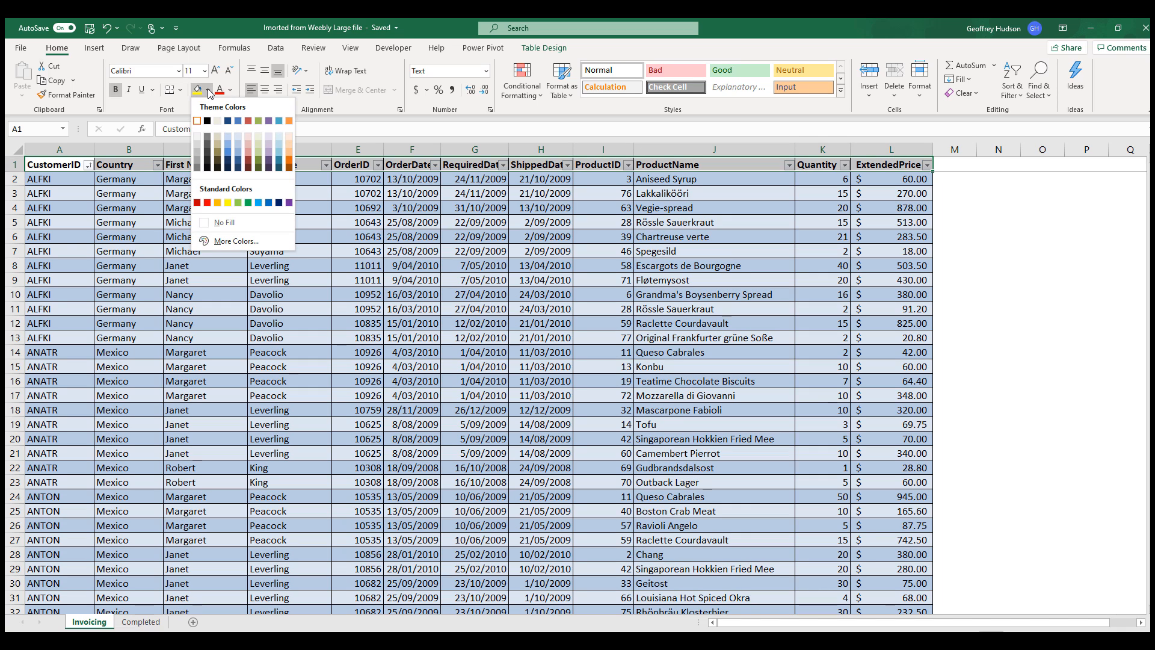
mouse_move(197, 154)
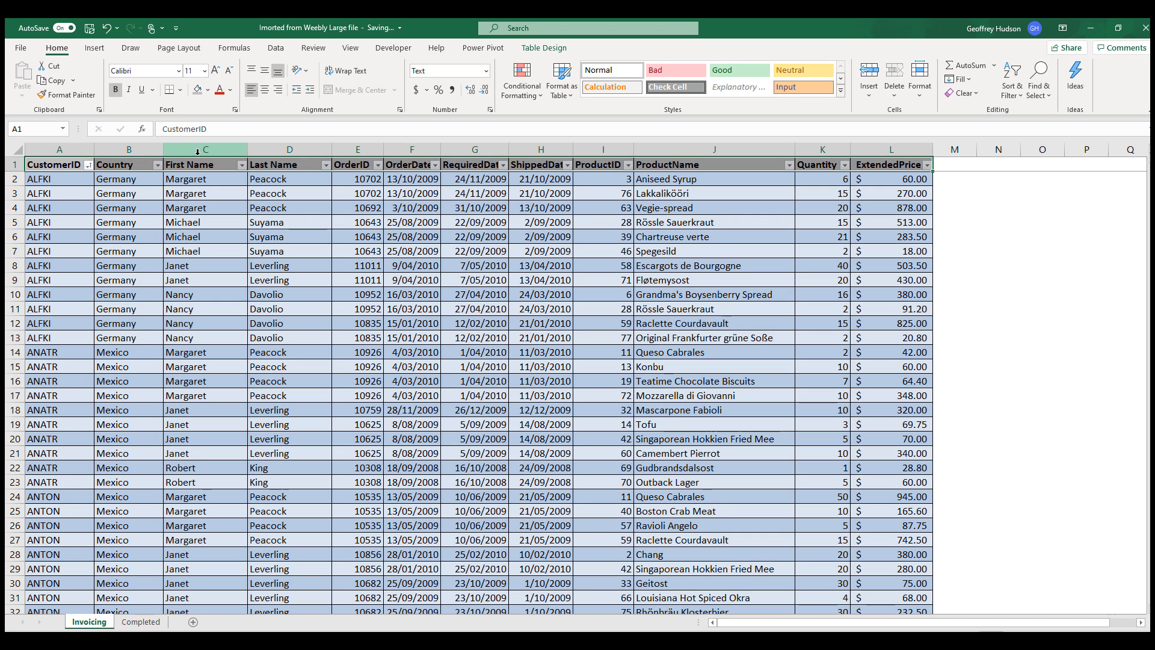
mouse_move(262, 90)
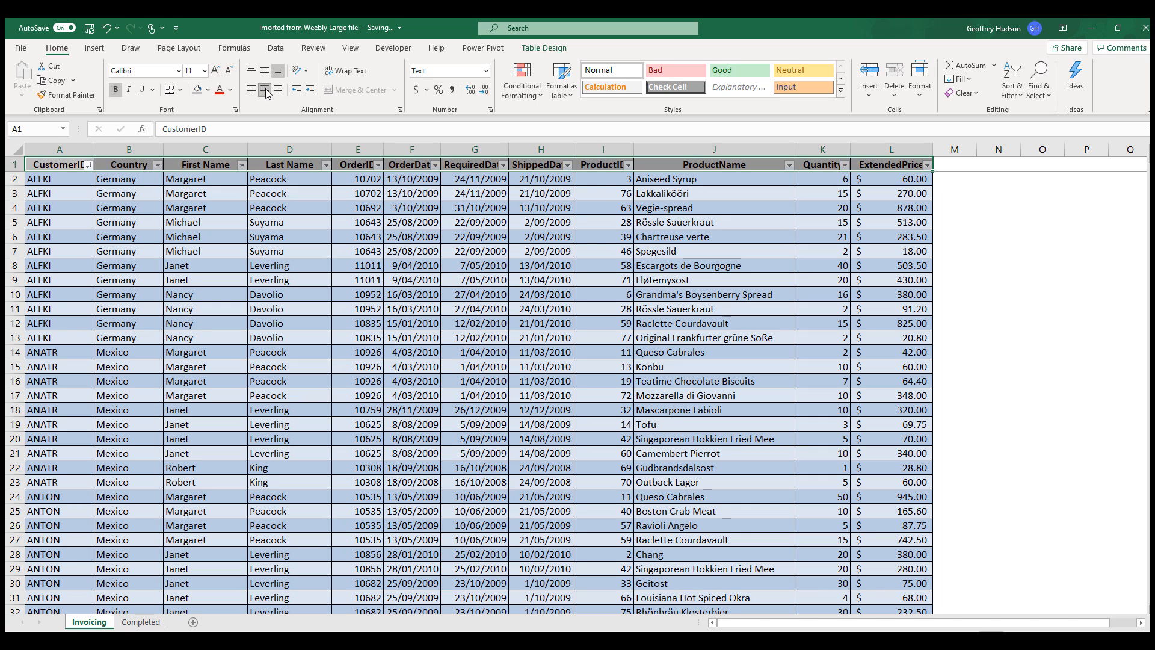
mouse_move(862, 177)
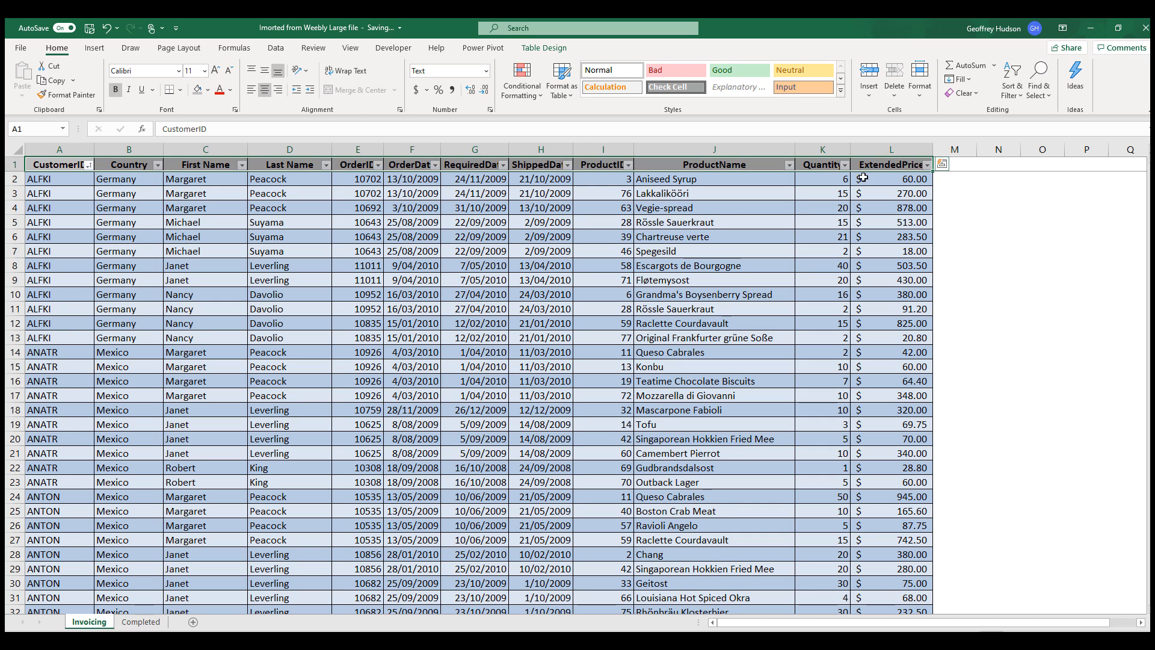
- Rename the ExtendedPrice header in L1 to 'Sales Price'
click(890, 163)
text(Sa)
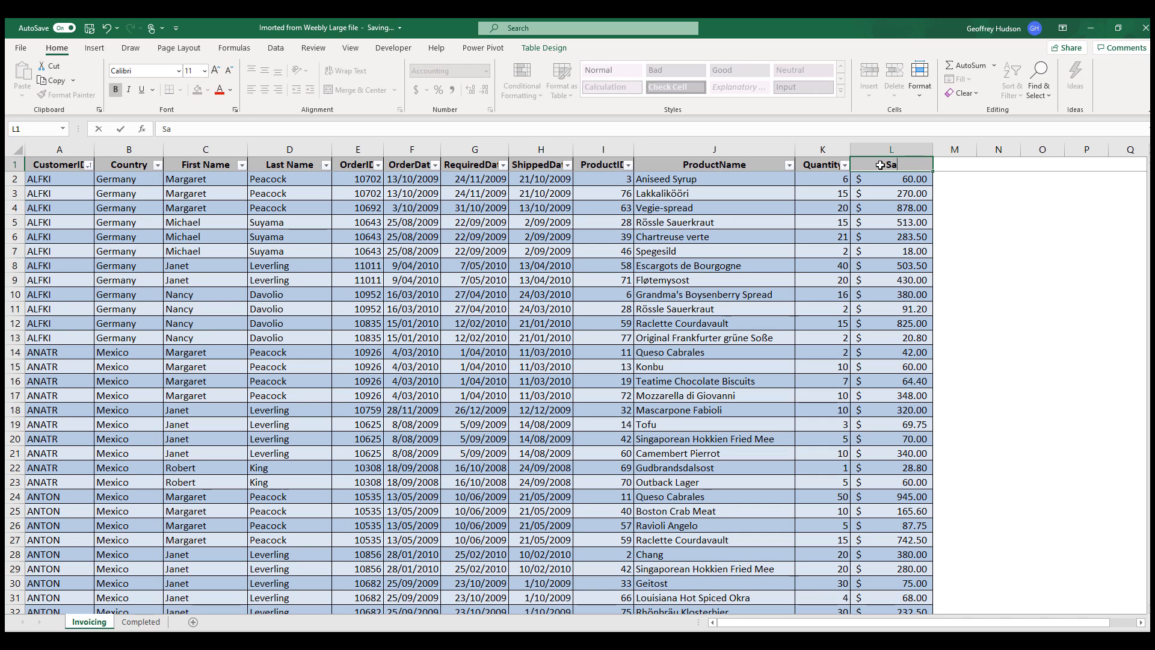
text(les Pric)
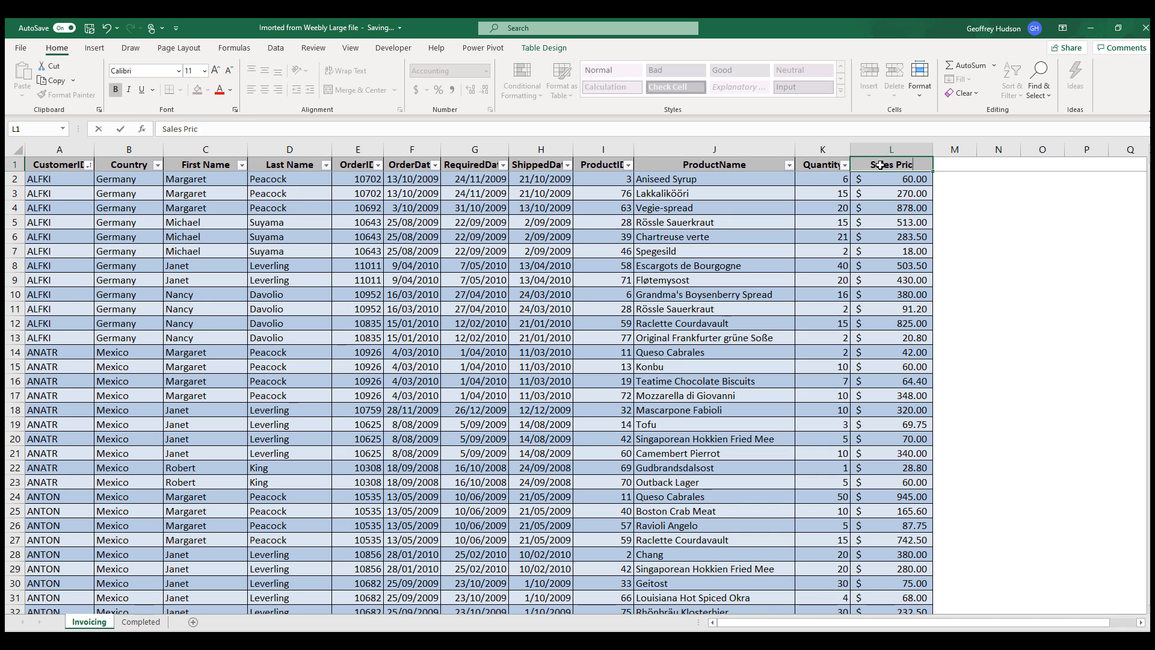
text(e)
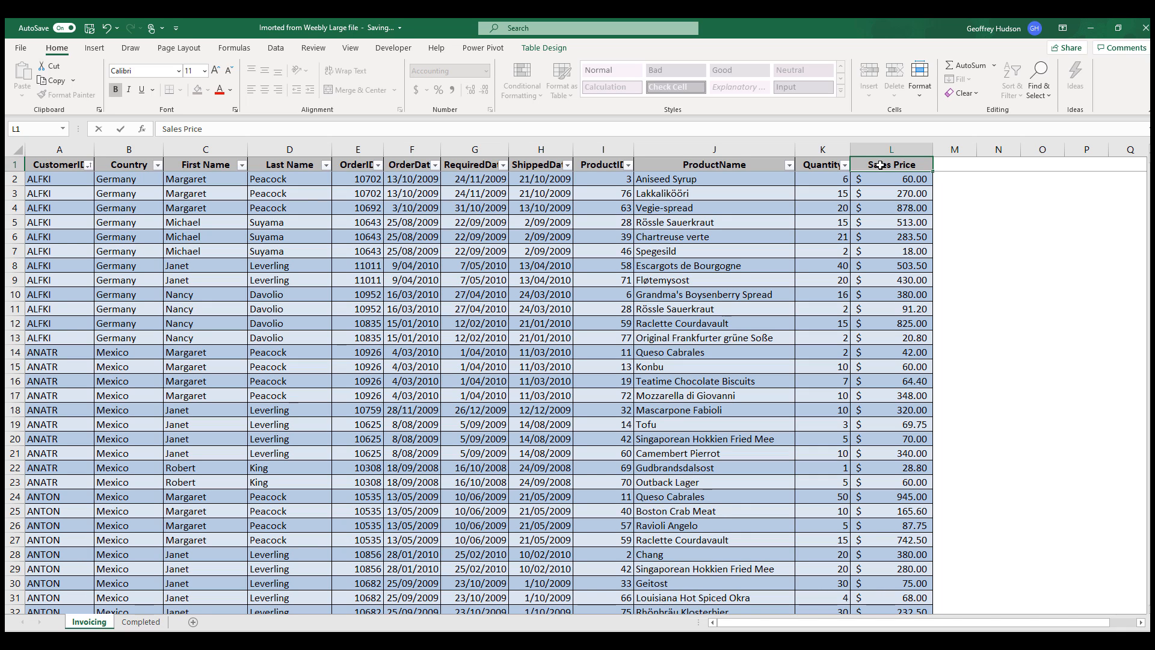
click(889, 178)
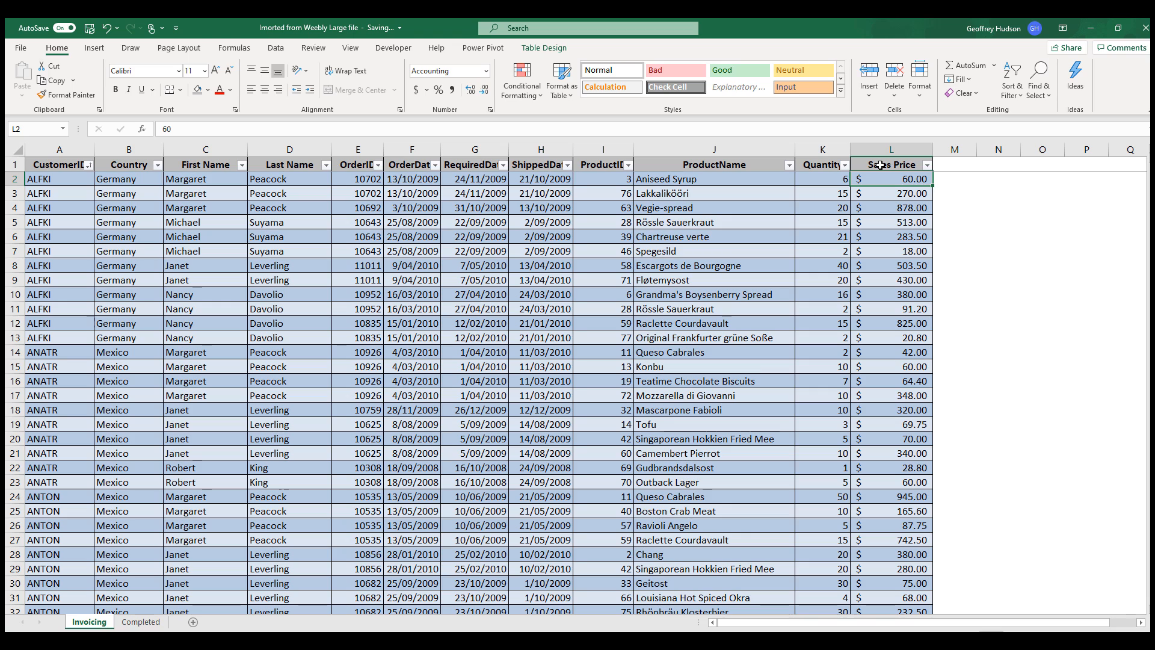